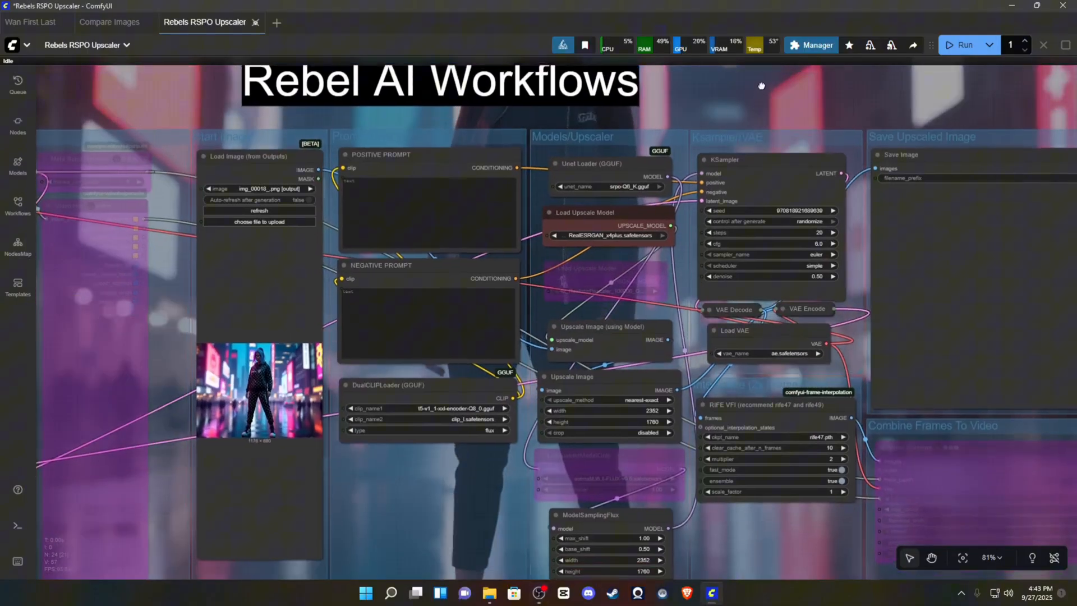
Step: Search the downloadable external models list for 'real'
{"action": "scroll", "scroll_direction": "down", "scroll_amount": 3}
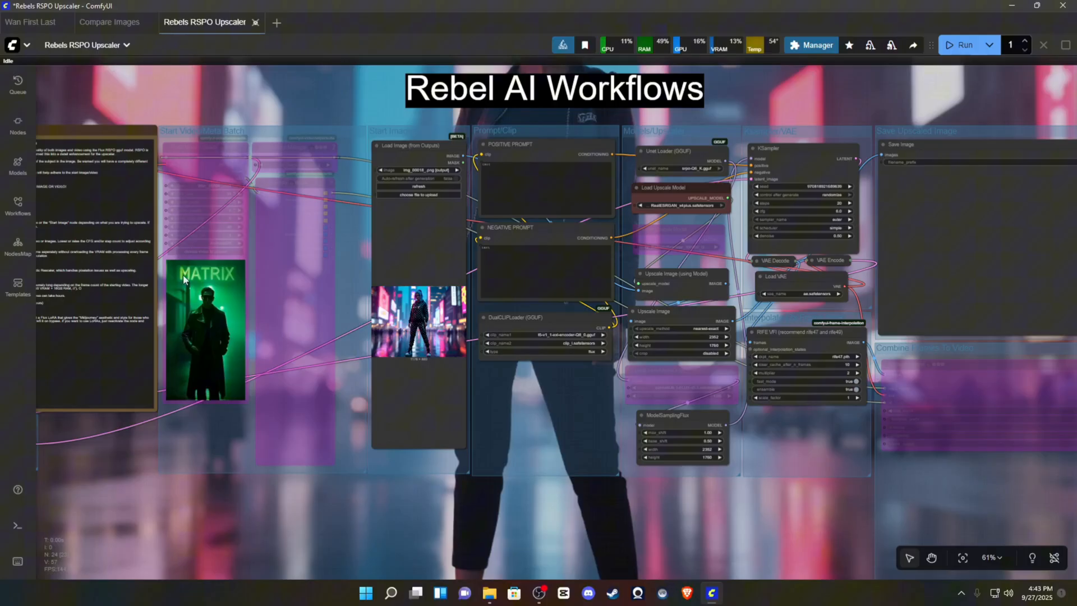
{"action": "mouse_move", "coordinate": [155, 158]}
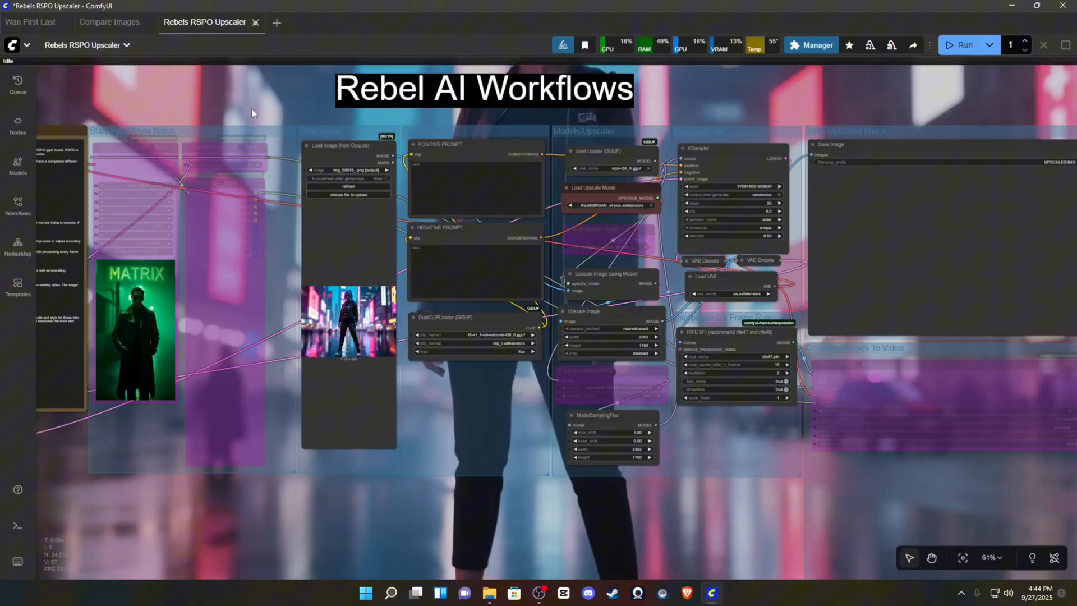
{"action": "mouse_move", "coordinate": [923, 411]}
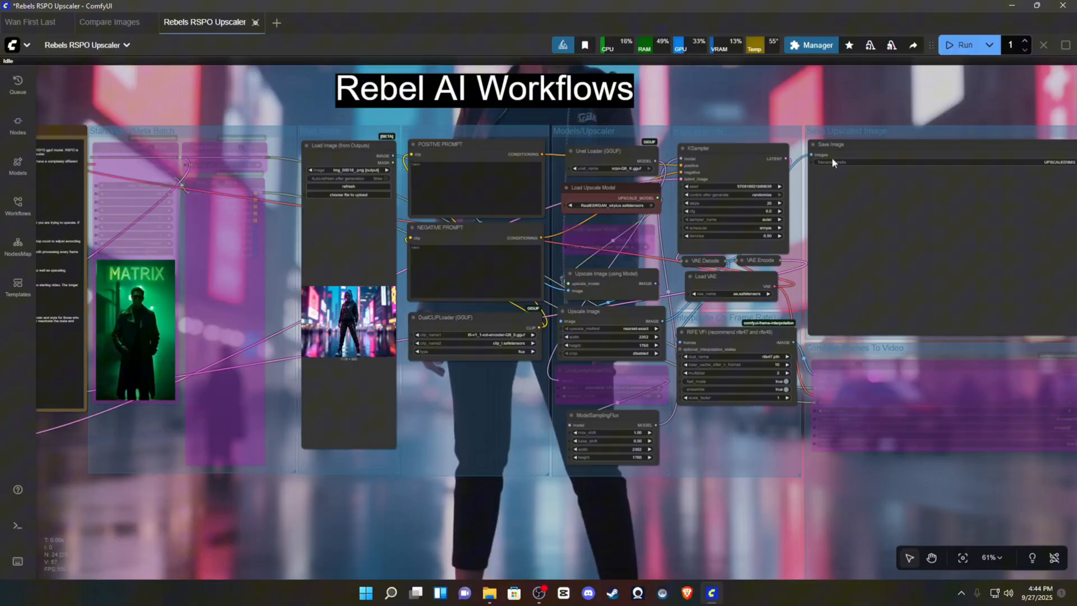
{"action": "mouse_move", "coordinate": [952, 217]}
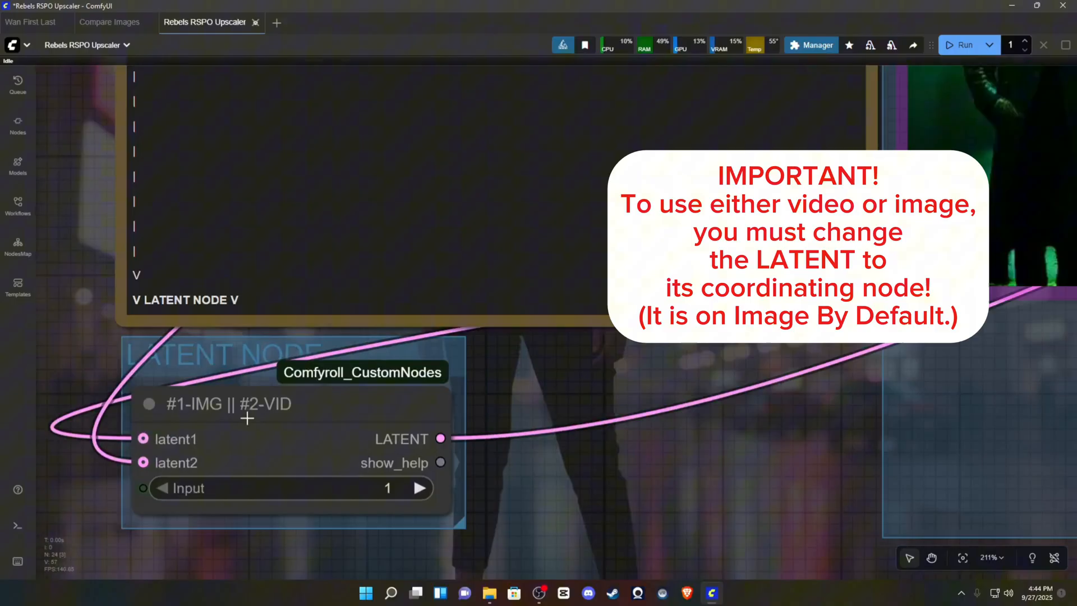
{"action": "scroll", "scroll_direction": "down", "scroll_amount": 3}
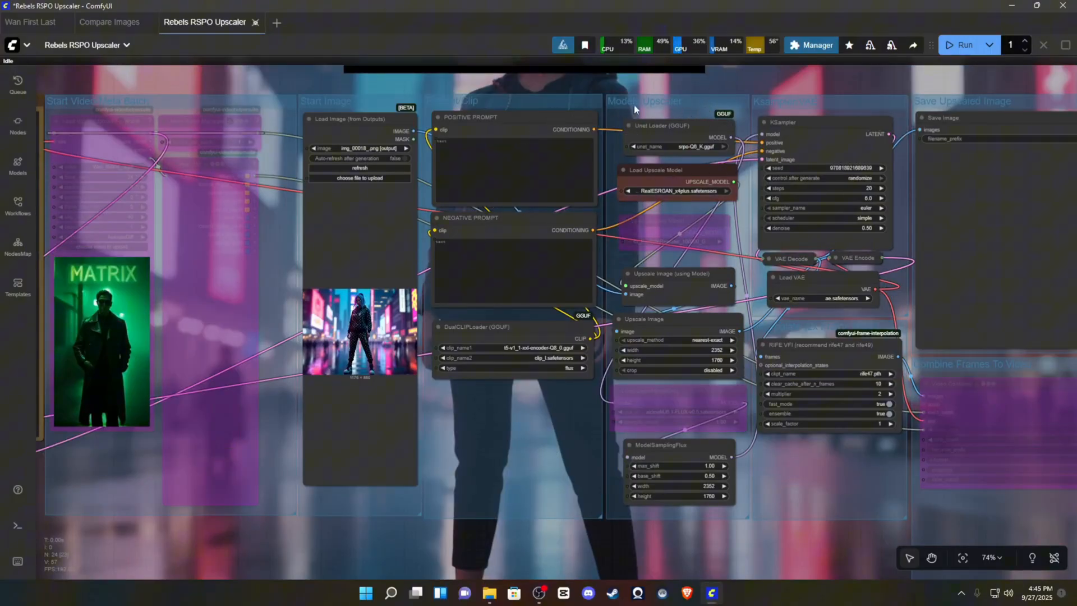
{"action": "mouse_move", "coordinate": [955, 85]}
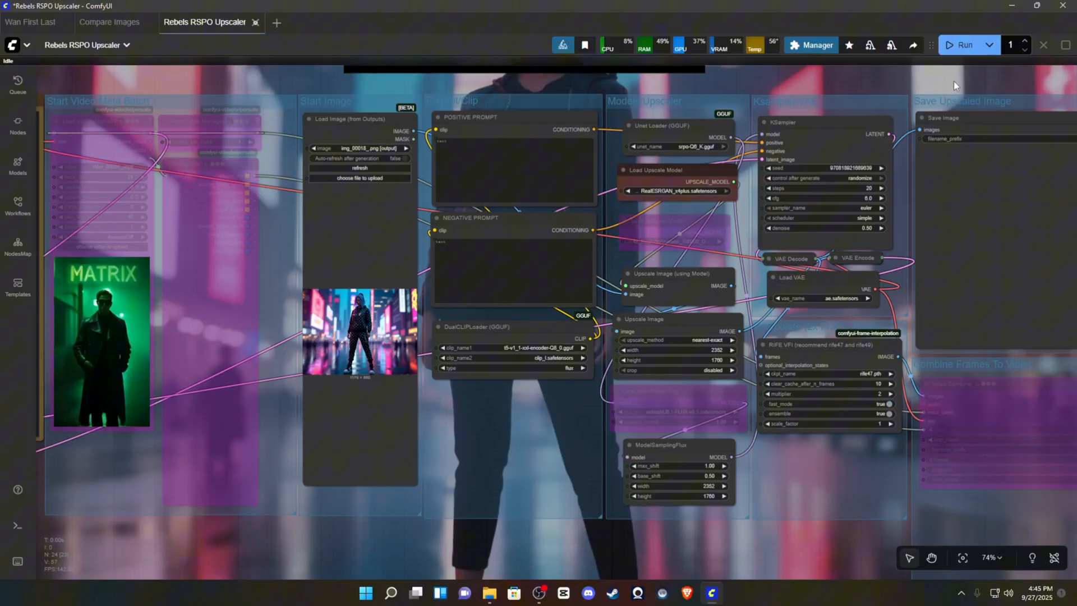
{"action": "left_click", "coordinate": [817, 45]}
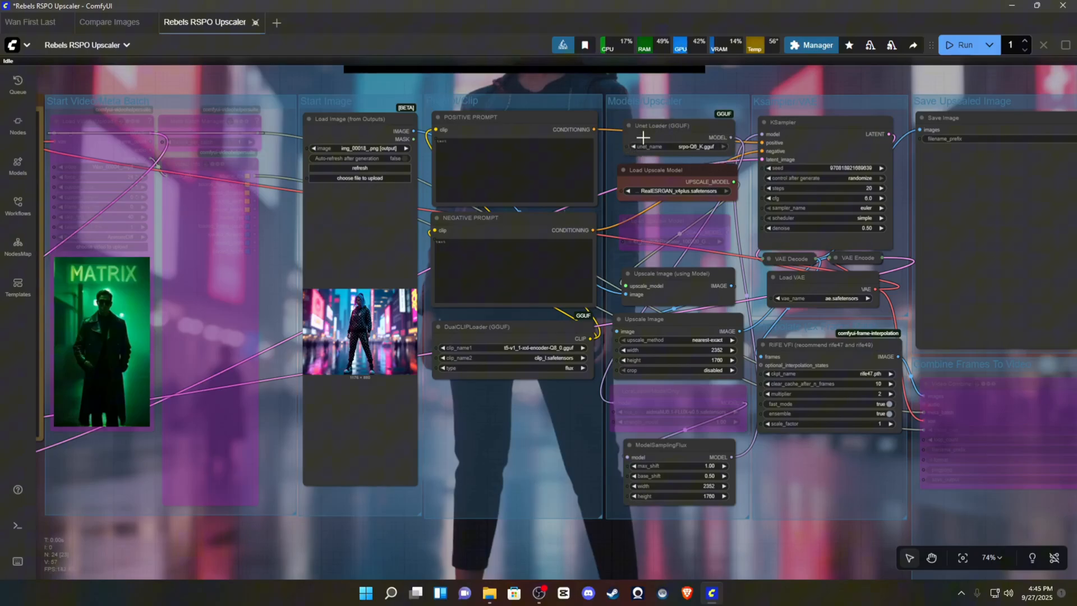
{"action": "mouse_move", "coordinate": [685, 126]}
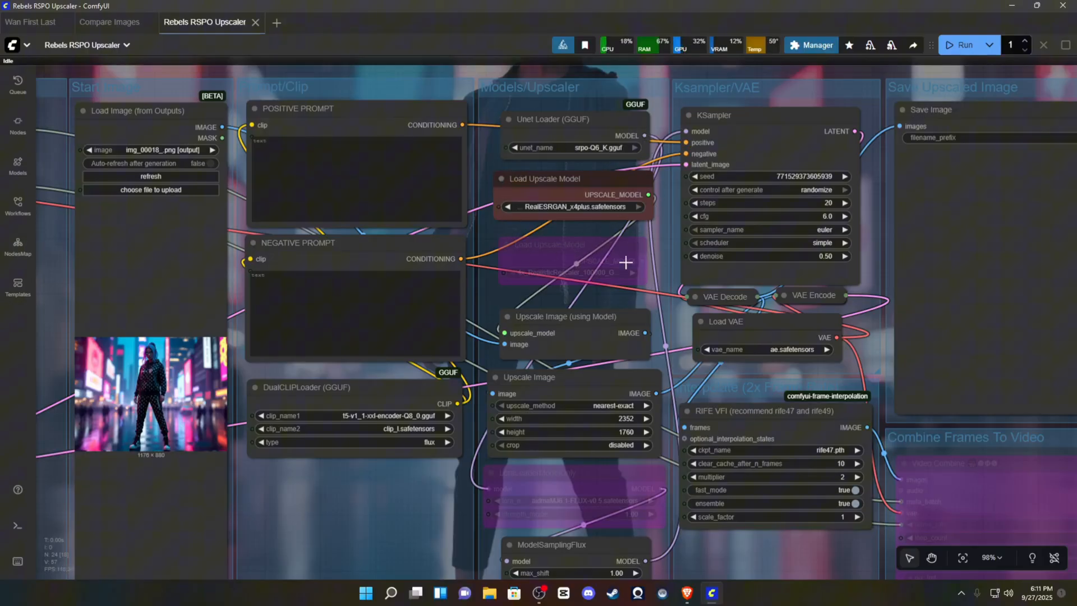
{"action": "mouse_move", "coordinate": [817, 45]}
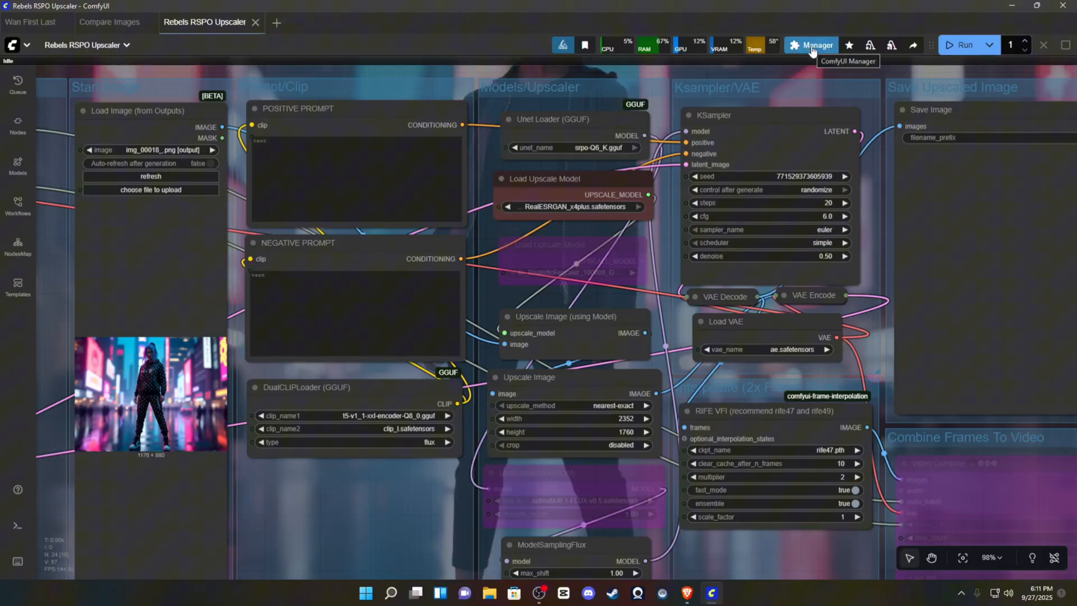
{"action": "left_click", "coordinate": [811, 45]}
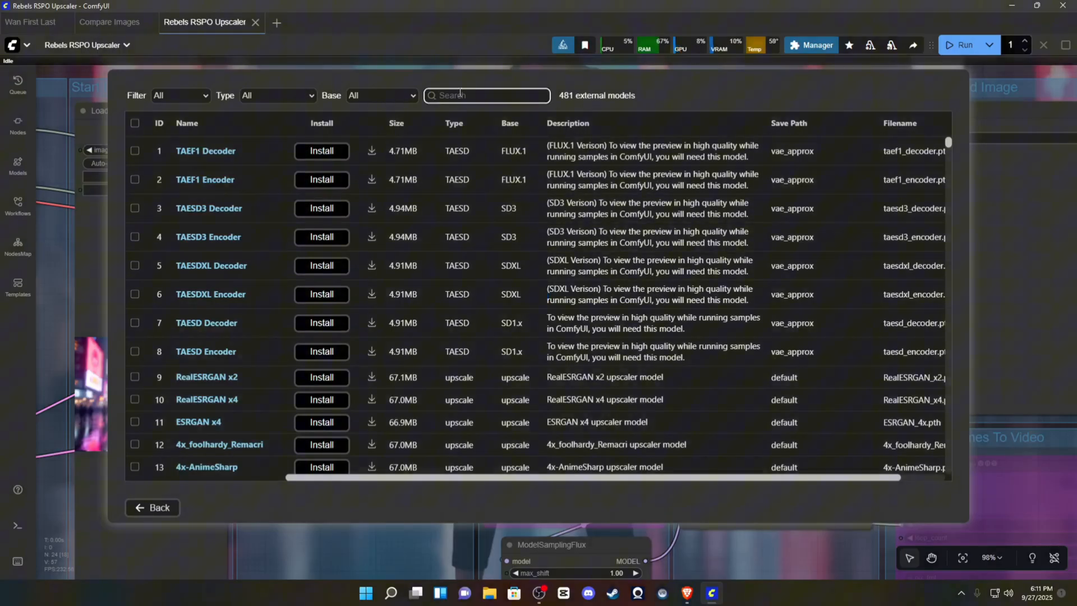
{"action": "type", "text": "real"}
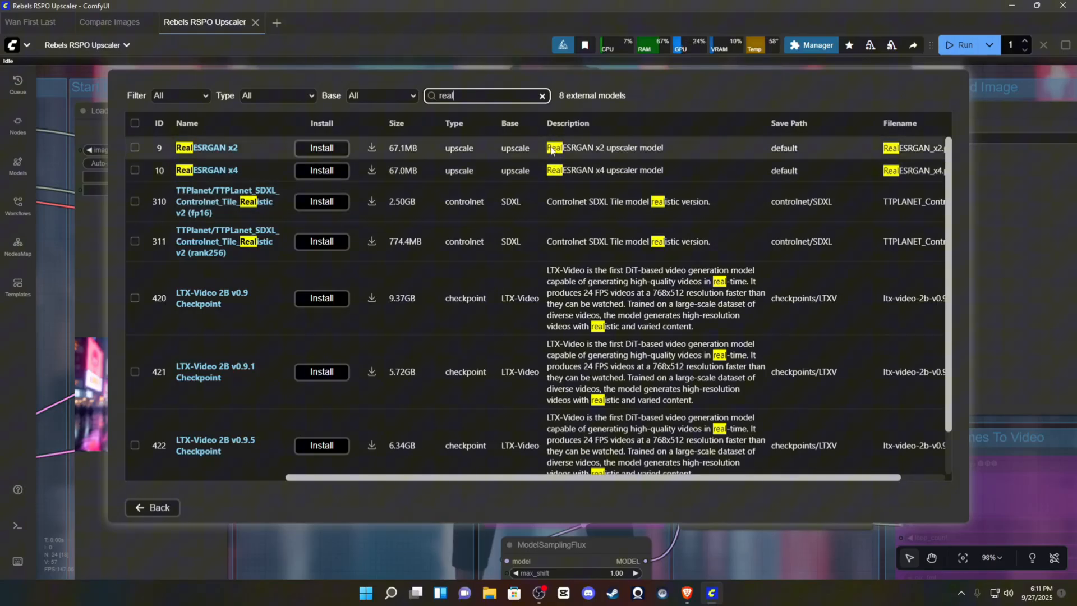
{"action": "mouse_move", "coordinate": [322, 171]}
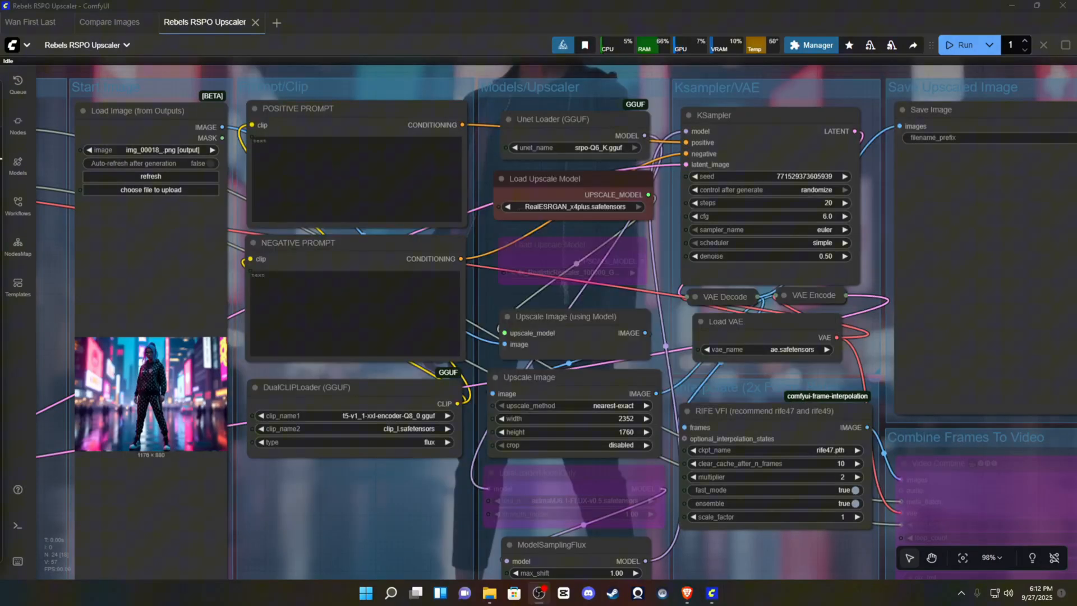
Step: Pan to the RIFE VFI node on the right and select rife49.pth as ckpt_name
{"action": "scroll", "scroll_direction": "down", "scroll_amount": 3}
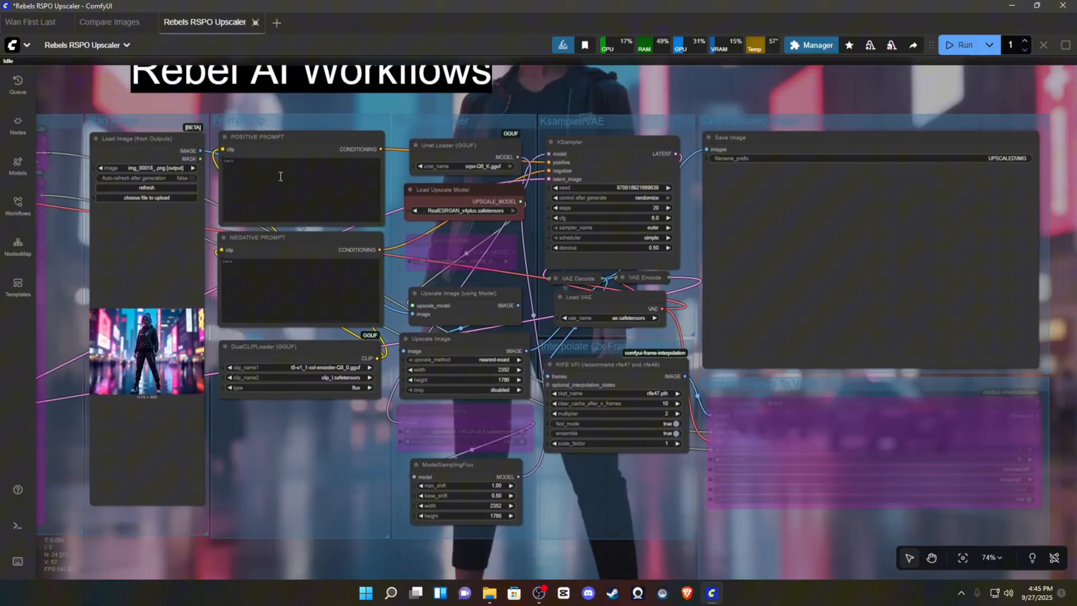
{"action": "mouse_move", "coordinate": [970, 208]}
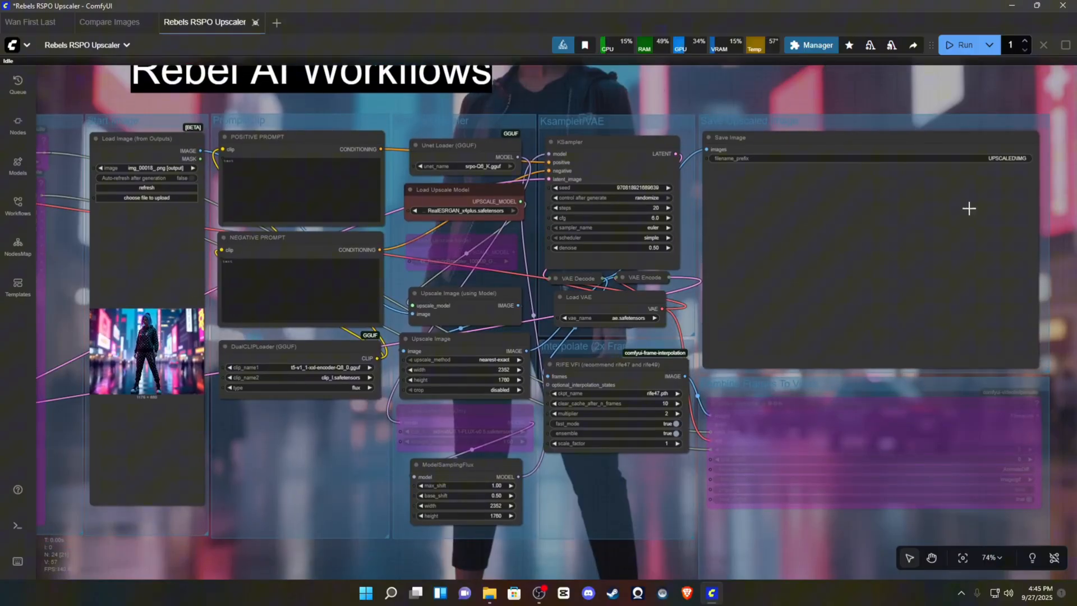
{"action": "mouse_move", "coordinate": [585, 44]}
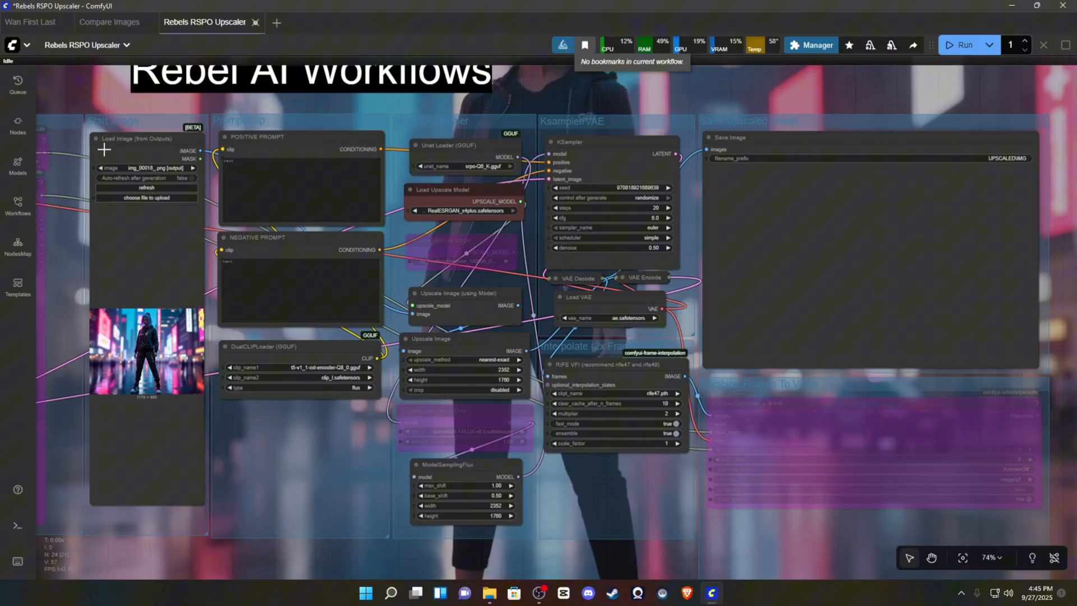
{"action": "mouse_move", "coordinate": [61, 332]}
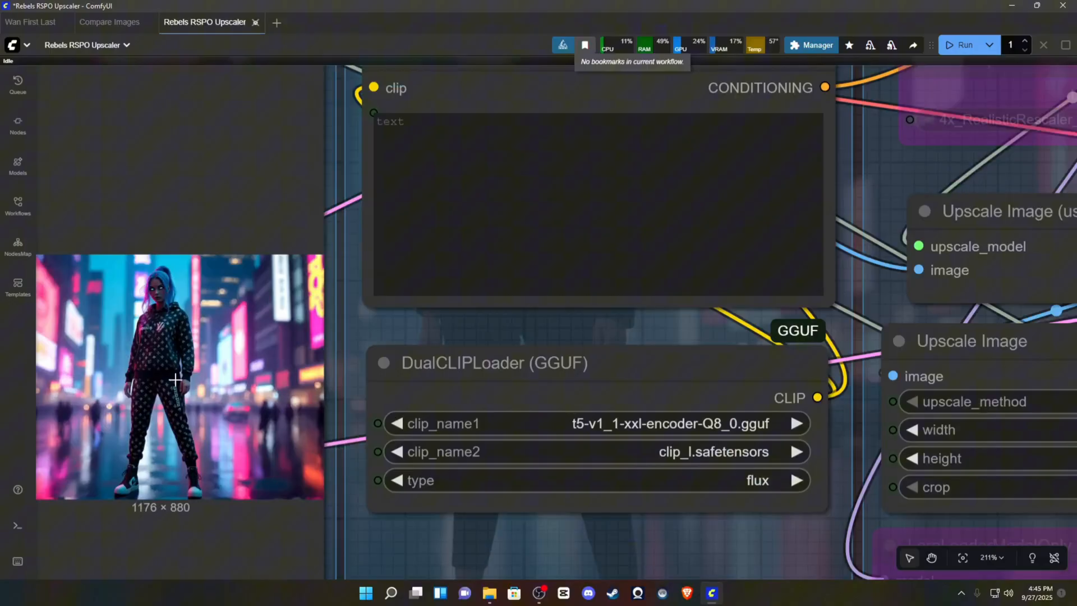
{"action": "scroll", "scroll_direction": "down", "scroll_amount": 3}
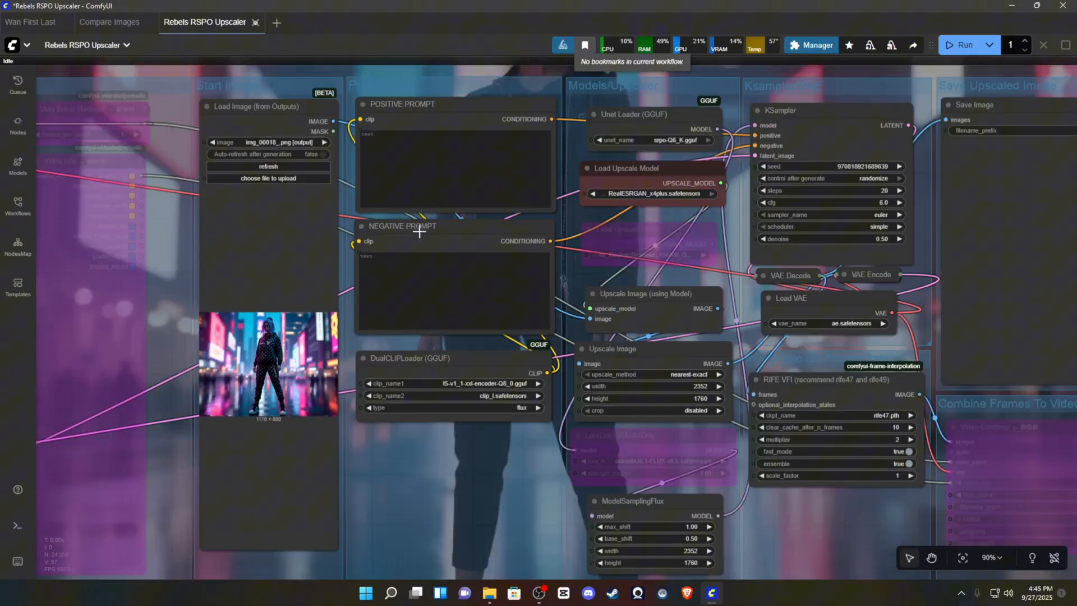
{"action": "mouse_move", "coordinate": [454, 250]}
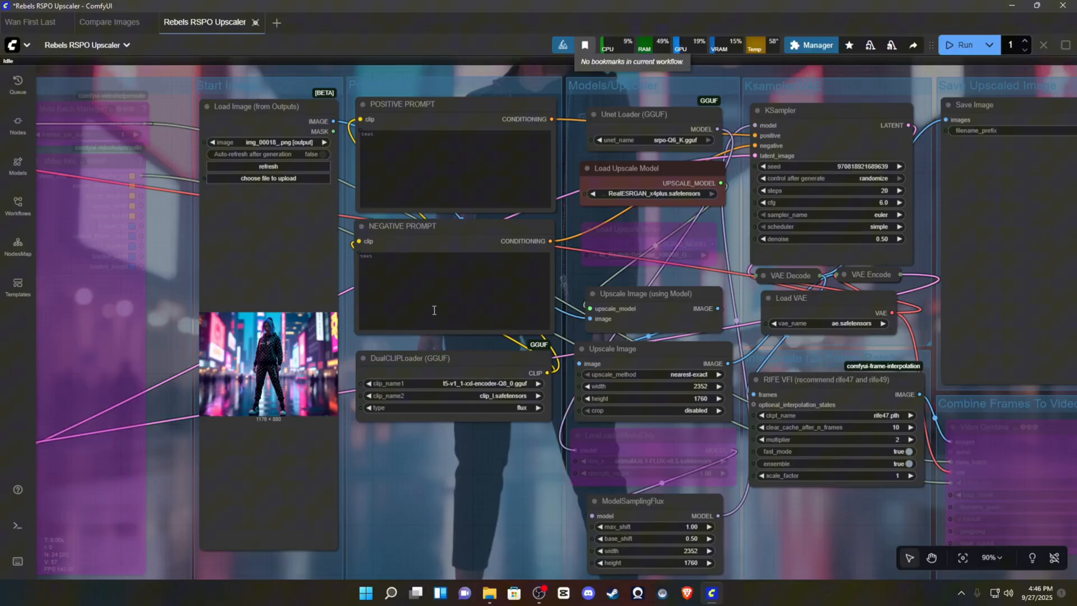
{"action": "mouse_move", "coordinate": [491, 456]}
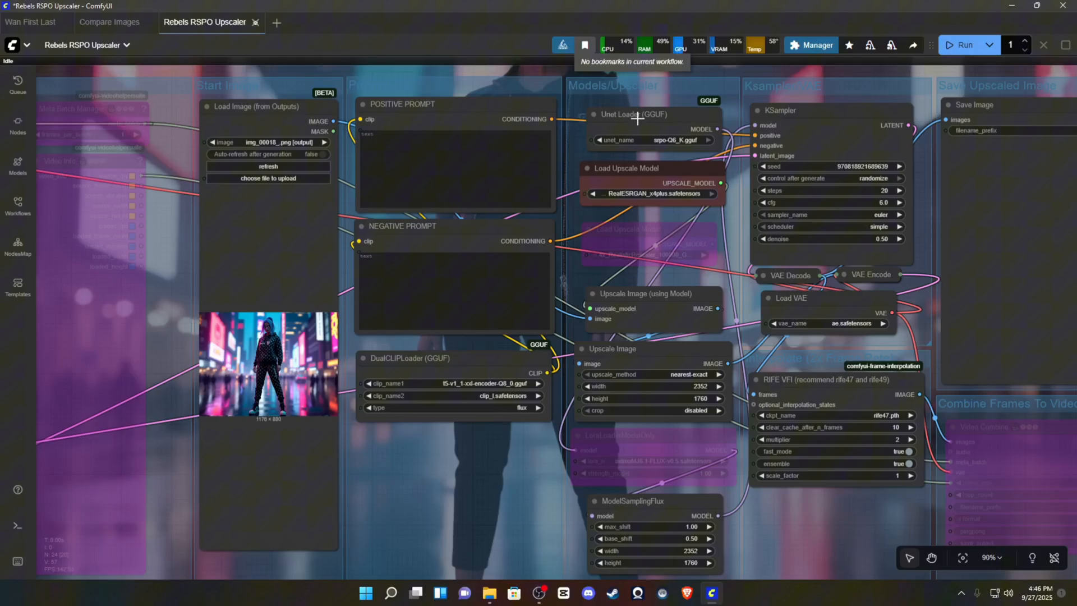
{"action": "left_click_drag", "start_coordinate": [639, 118], "coordinate": [536, 100]}
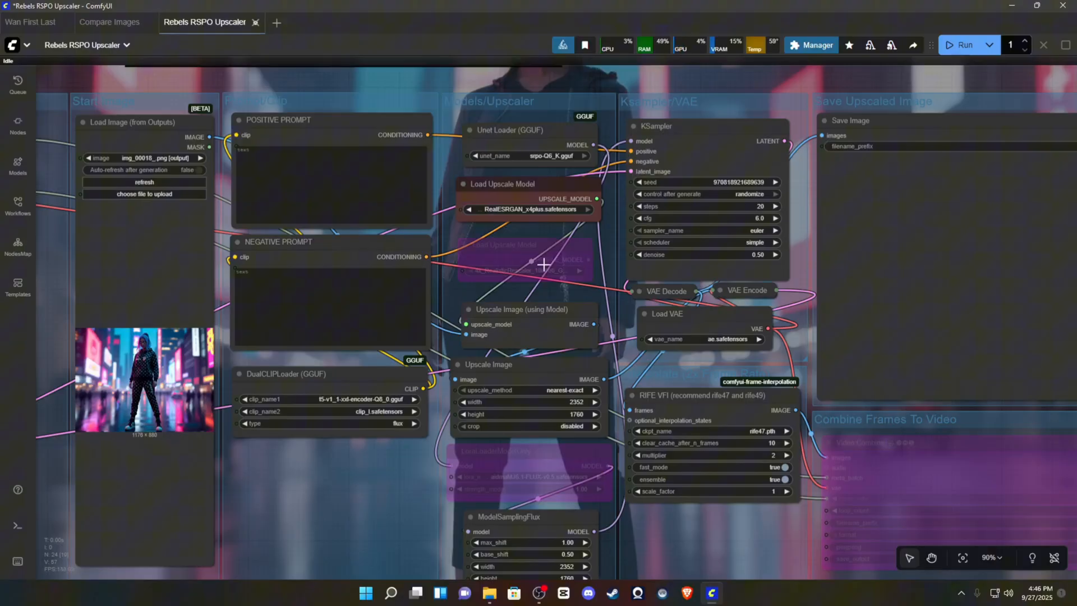
{"action": "mouse_move", "coordinate": [506, 244]}
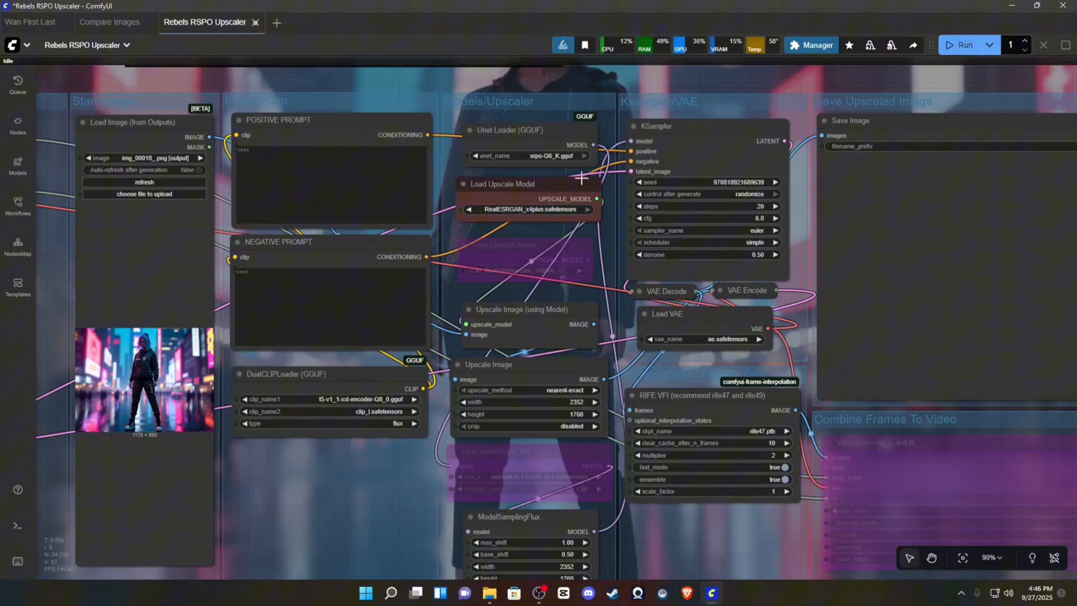
{"action": "mouse_move", "coordinate": [514, 255]}
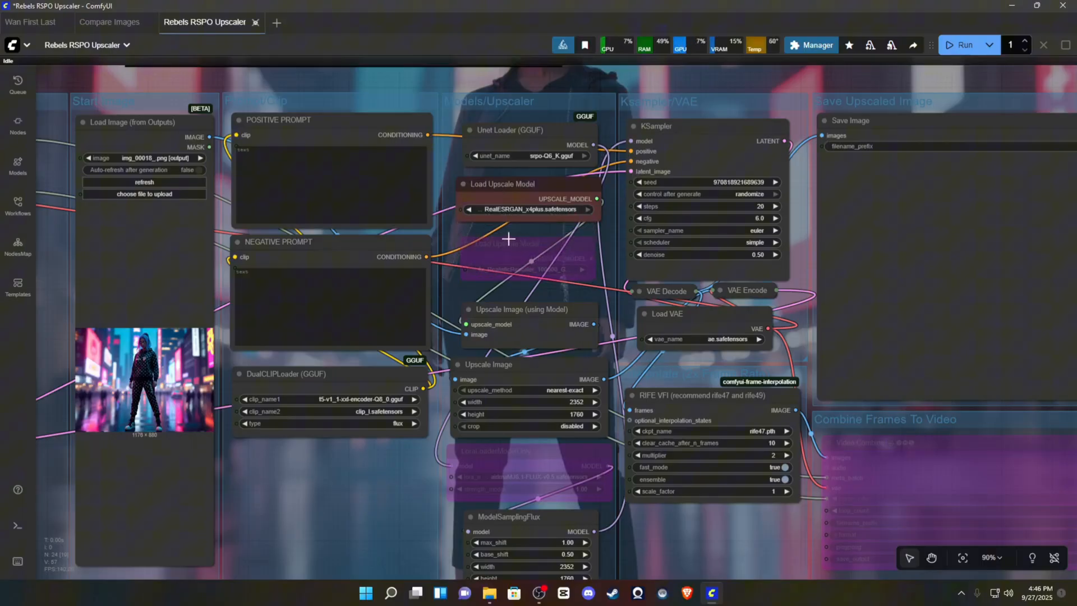
{"action": "mouse_move", "coordinate": [568, 272]}
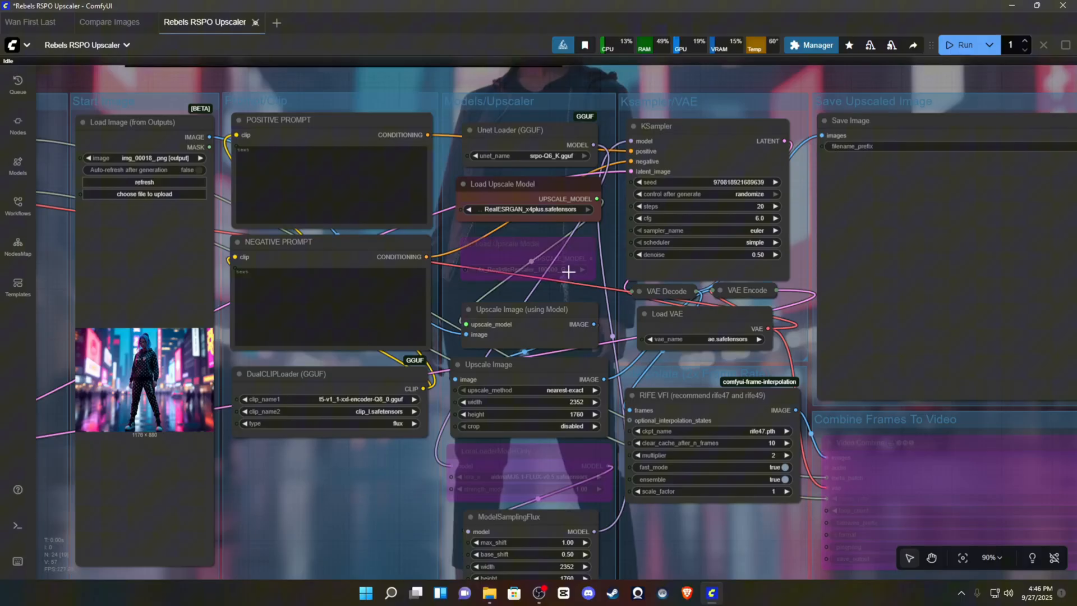
{"action": "mouse_move", "coordinate": [463, 266]}
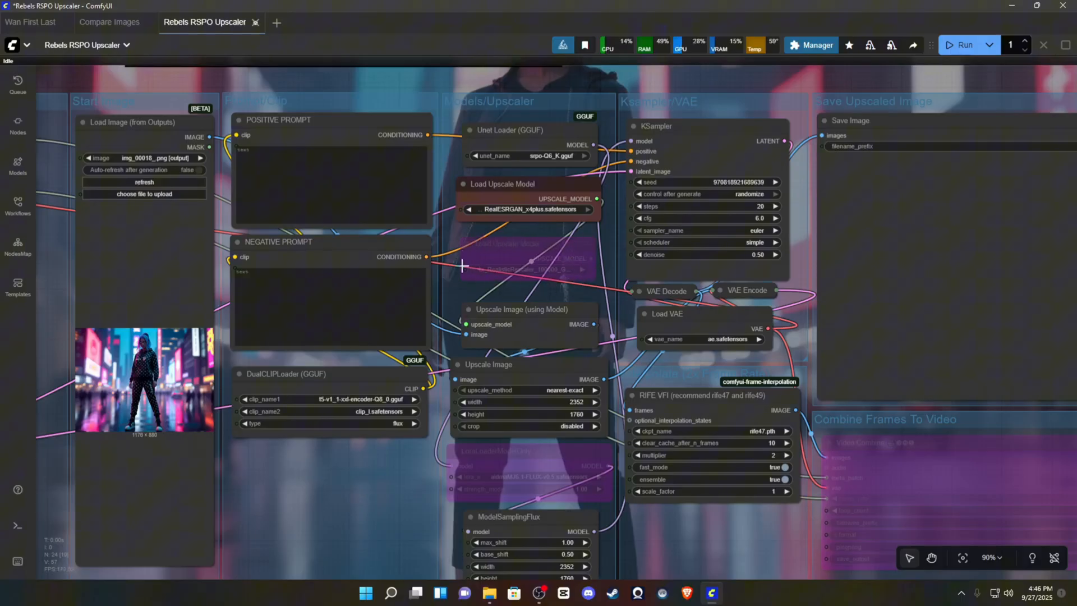
{"action": "mouse_move", "coordinate": [488, 238]}
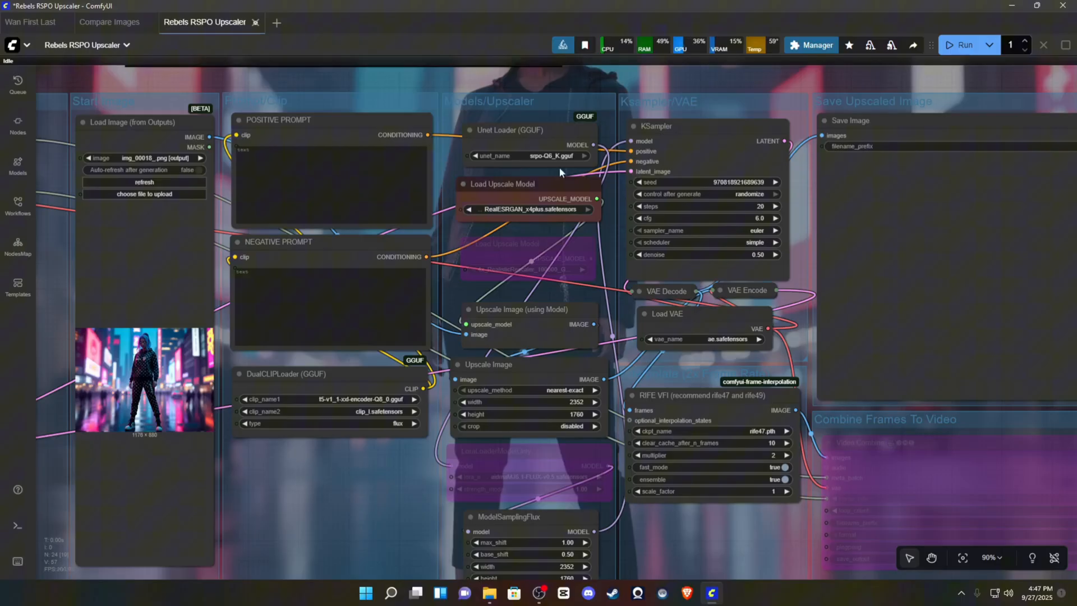
{"action": "mouse_move", "coordinate": [518, 176]}
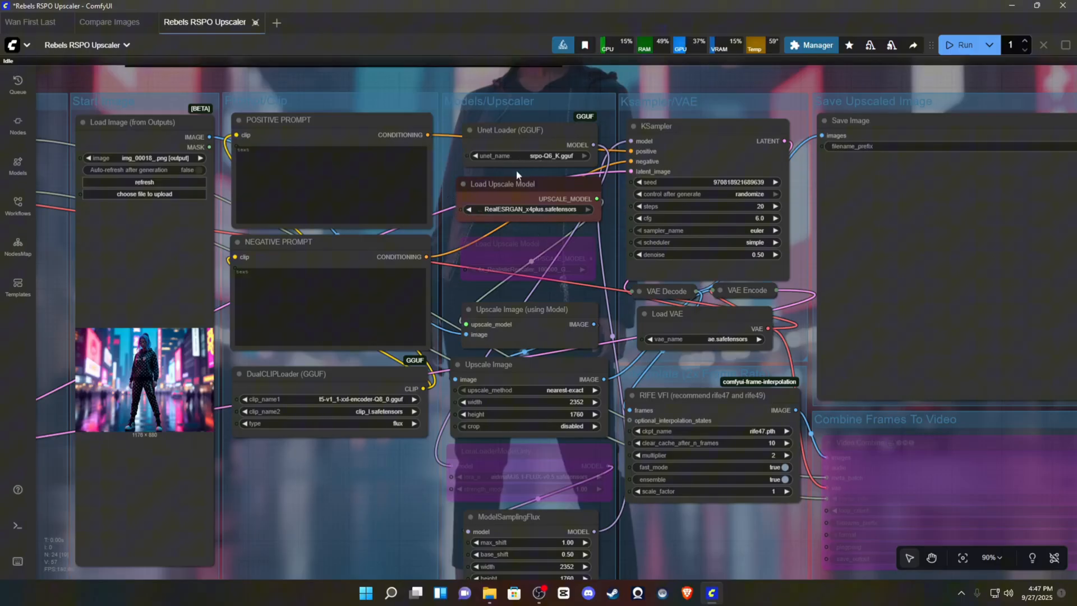
{"action": "mouse_move", "coordinate": [526, 271]}
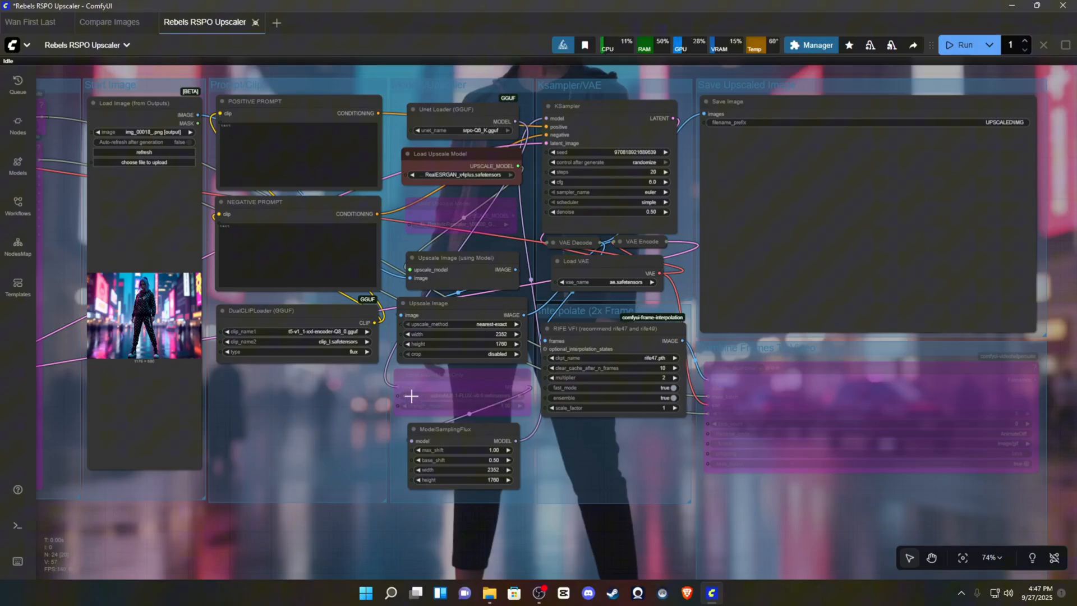
{"action": "mouse_move", "coordinate": [598, 444]}
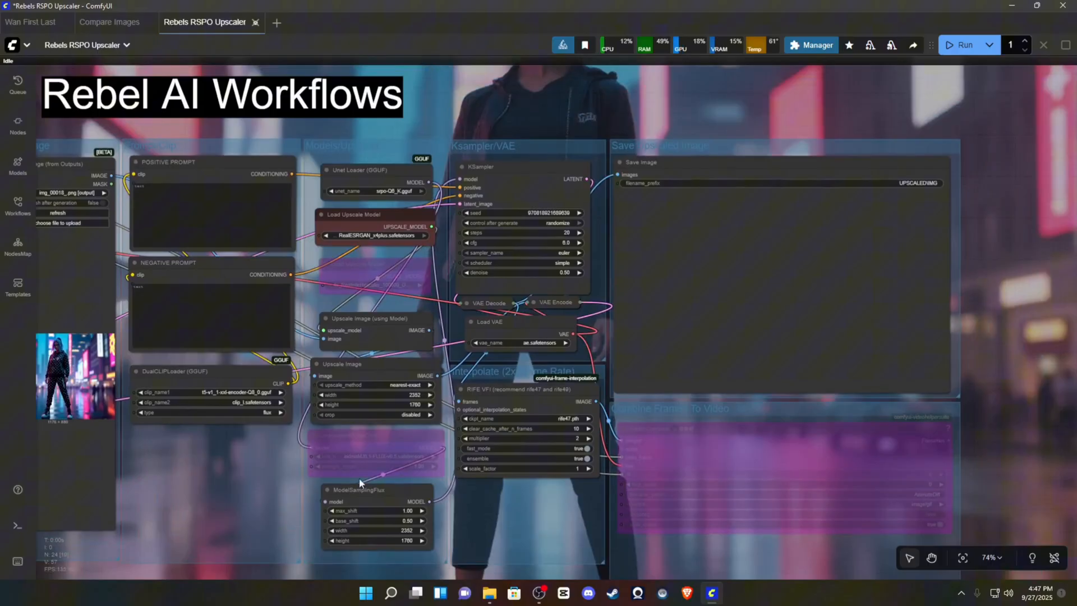
{"action": "mouse_move", "coordinate": [541, 135]}
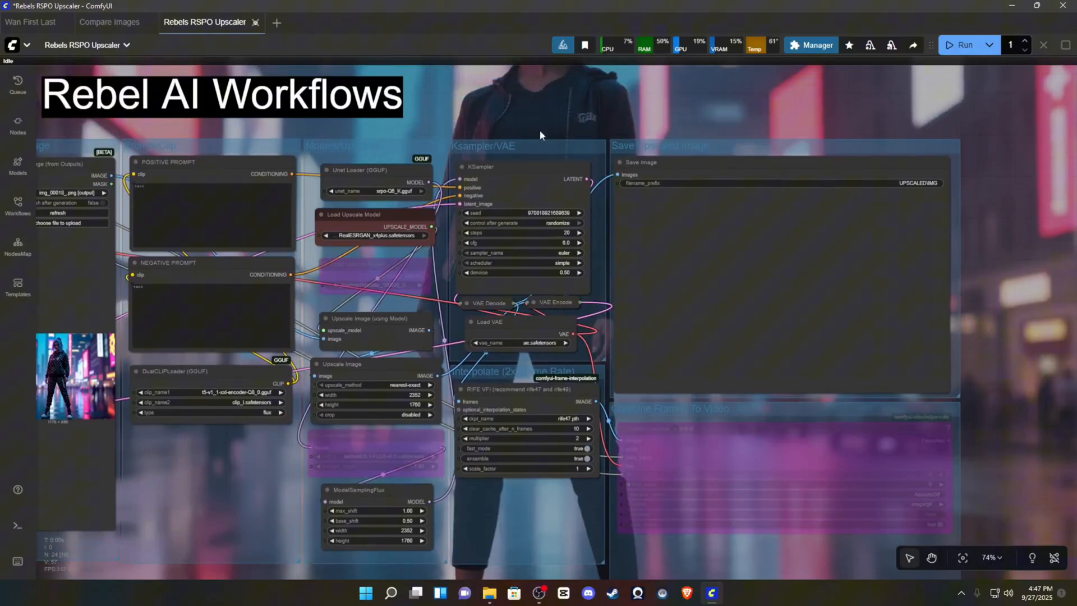
{"action": "mouse_move", "coordinate": [573, 128]}
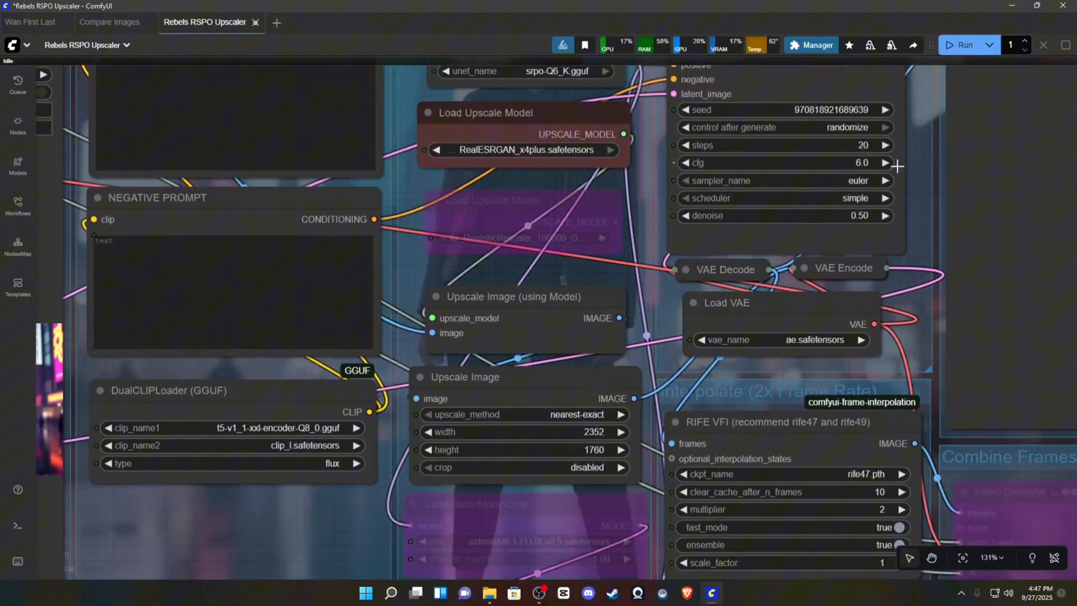
{"action": "mouse_move", "coordinate": [817, 118]}
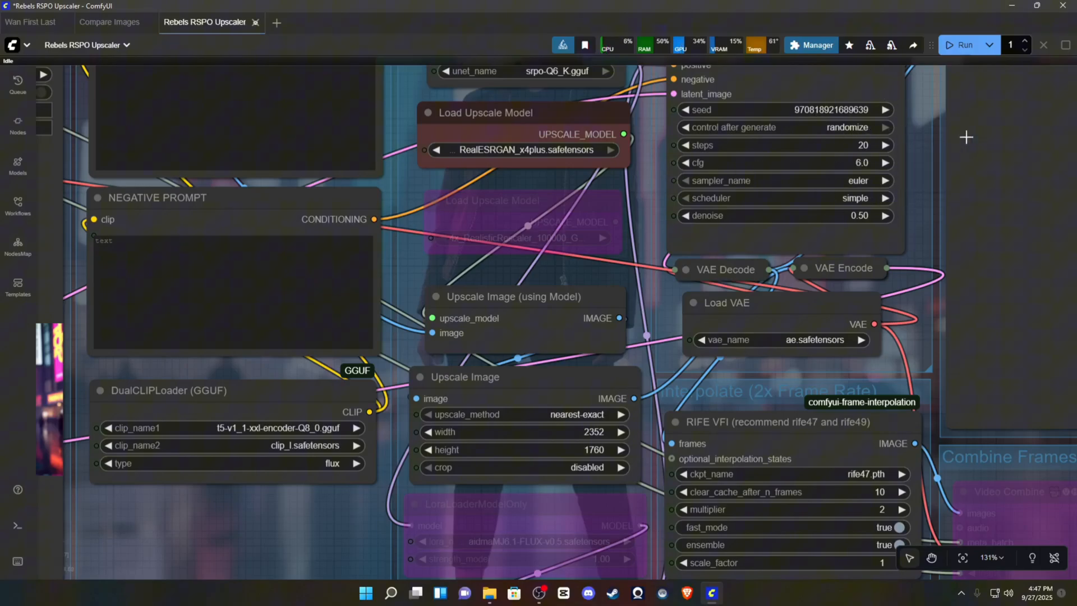
{"action": "scroll", "scroll_direction": "down", "scroll_amount": 3}
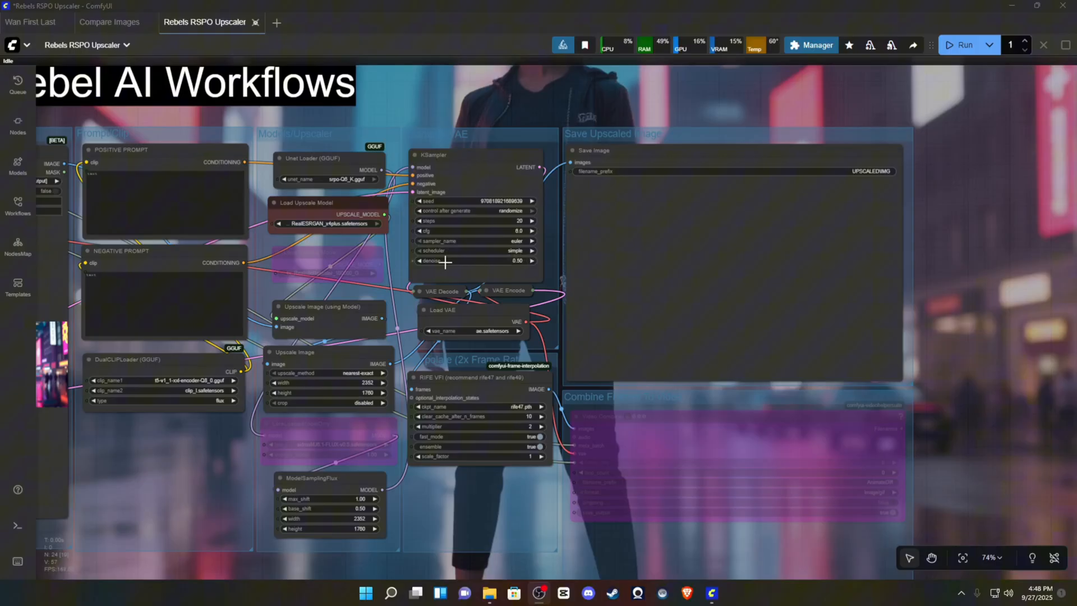
{"action": "mouse_move", "coordinate": [433, 260]}
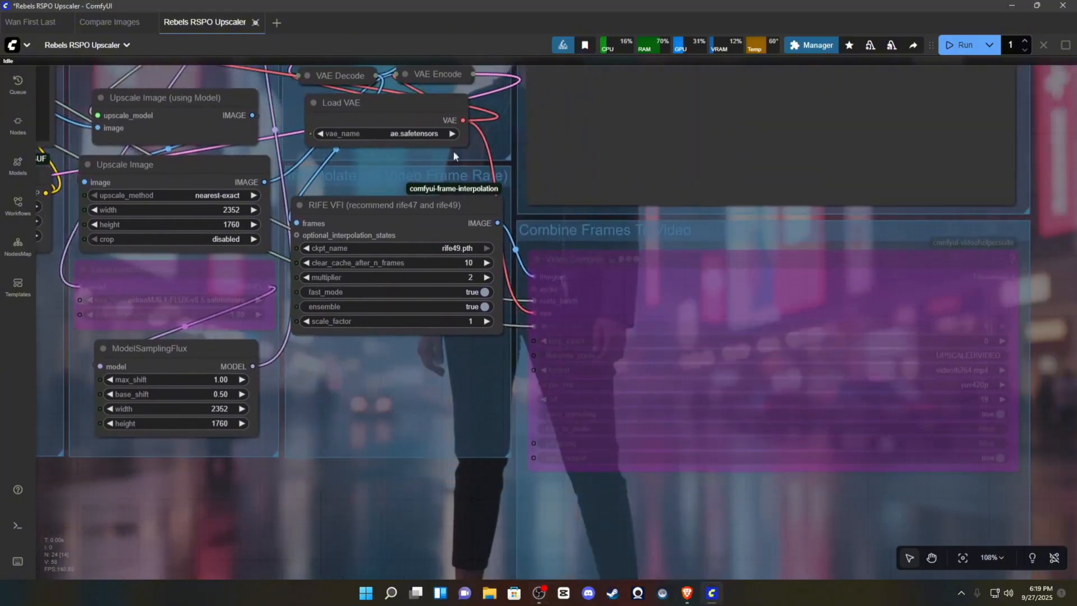
{"action": "mouse_move", "coordinate": [204, 253]}
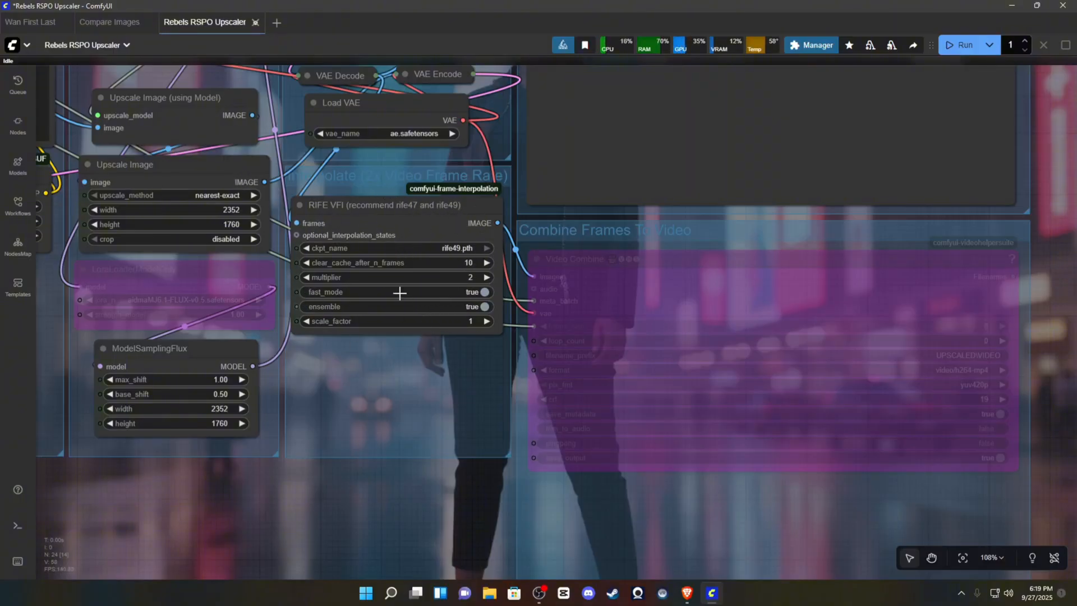
{"action": "mouse_move", "coordinate": [642, 276]}
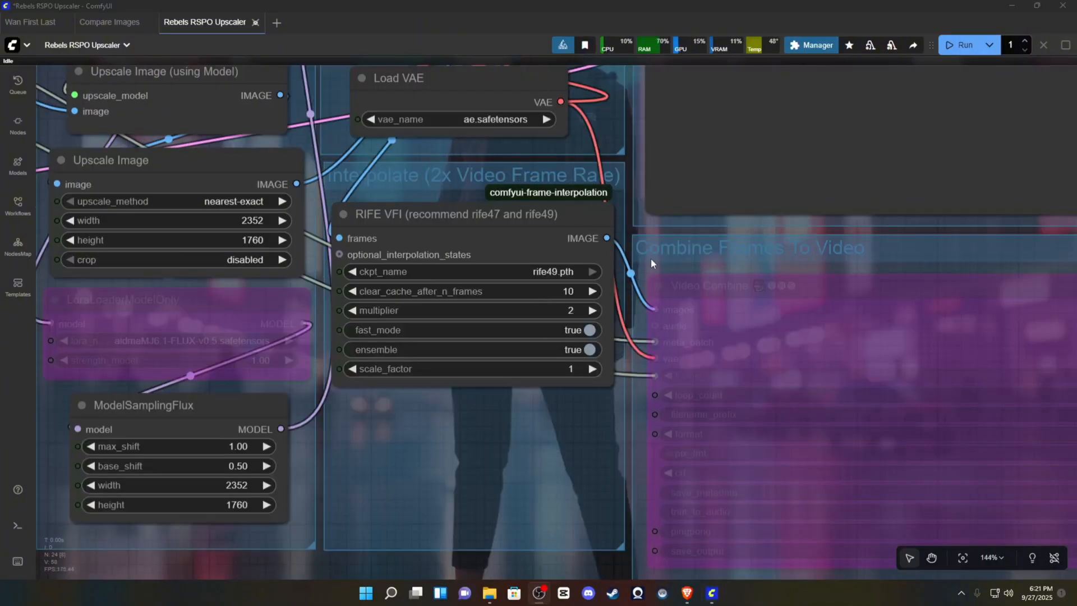
Step: Select the RIFE VFI node, bypass it with Ctrl+B, and scroll the view
{"action": "left_click", "coordinate": [454, 214]}
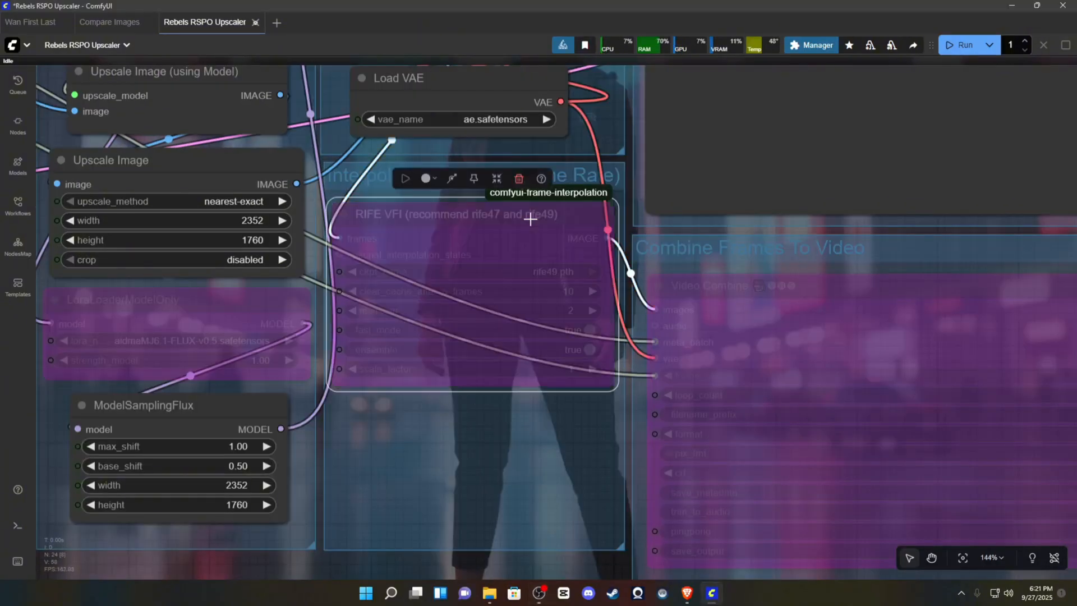
{"action": "scroll", "scroll_direction": "down", "scroll_amount": 3}
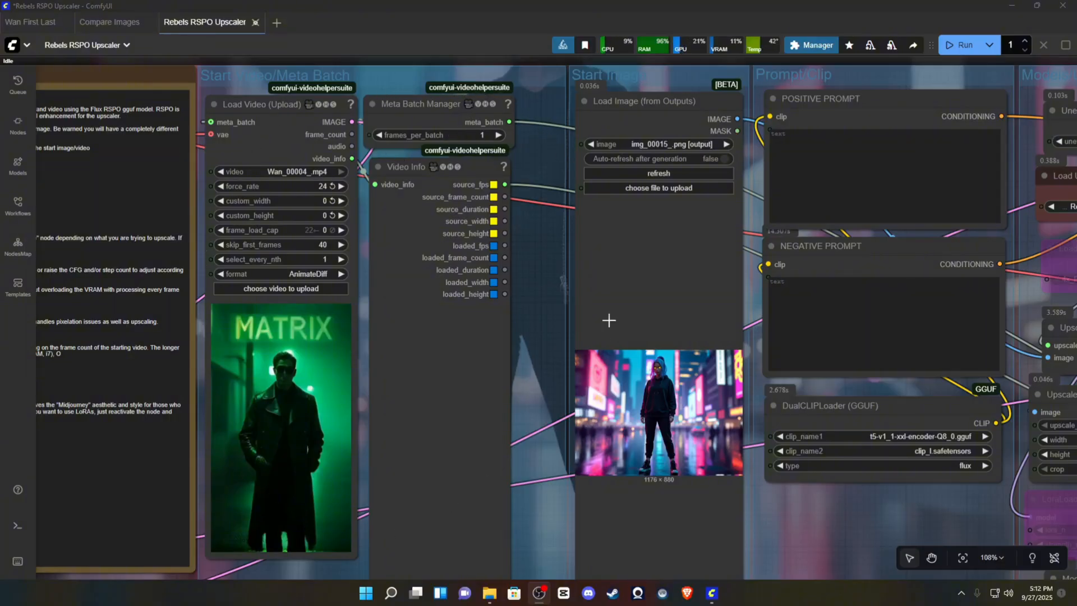
{"action": "mouse_move", "coordinate": [536, 189]}
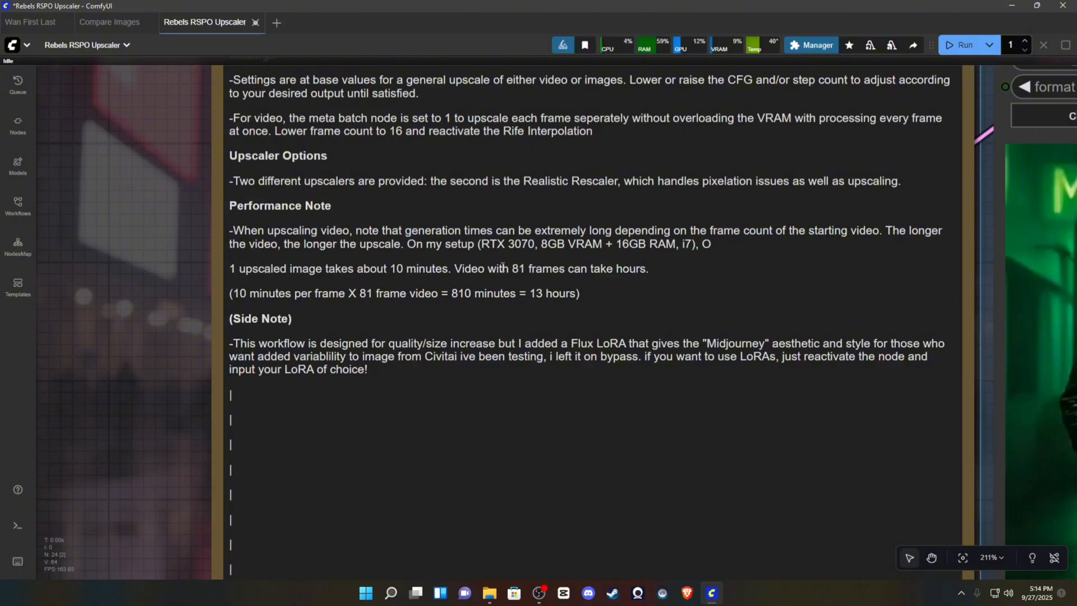
{"action": "mouse_move", "coordinate": [245, 306]}
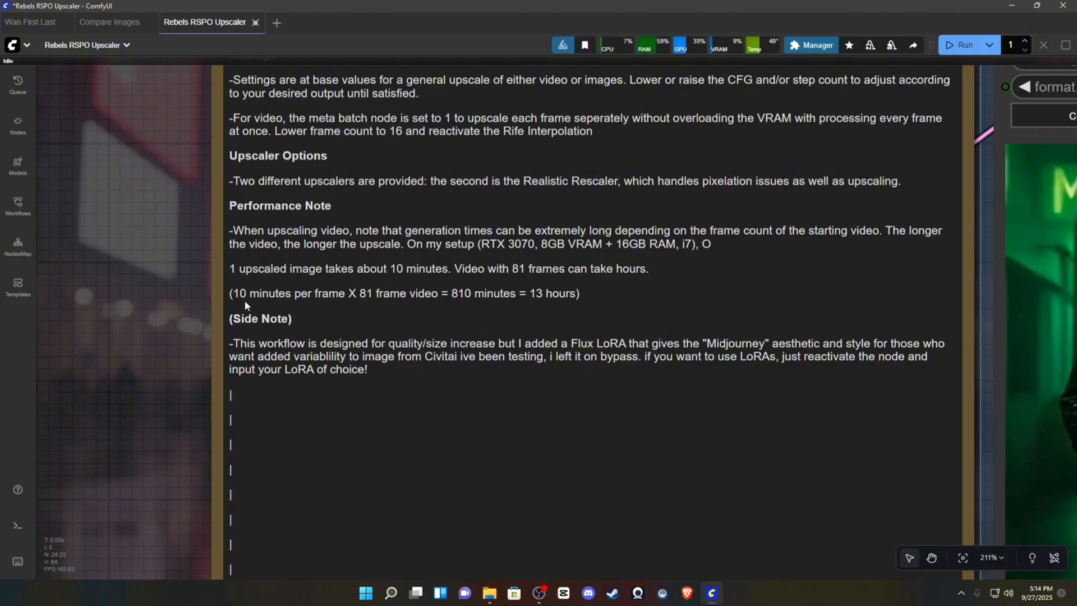
{"action": "mouse_move", "coordinate": [388, 310]}
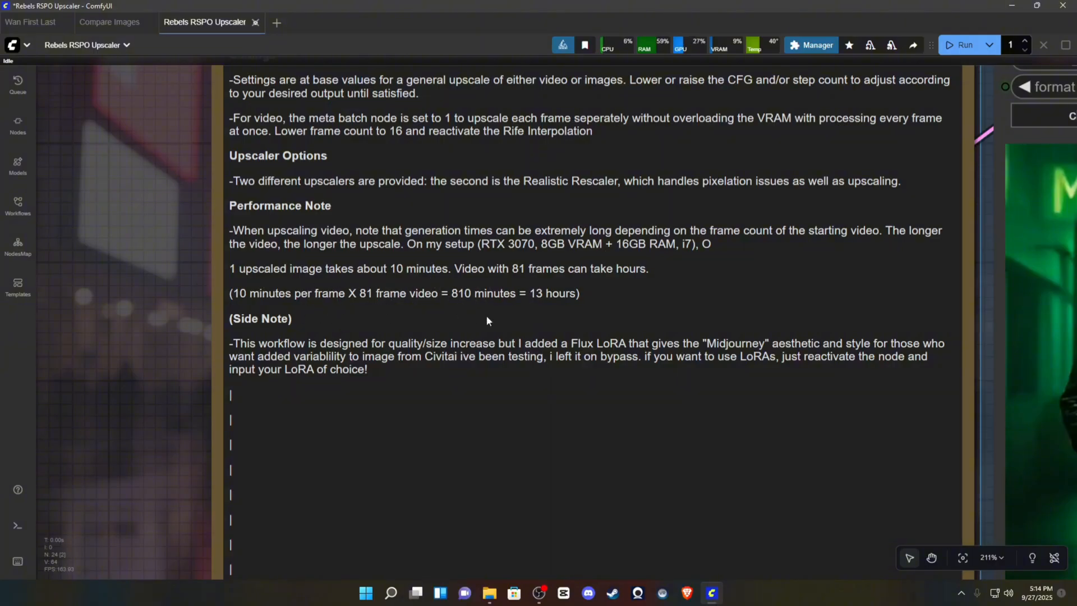
{"action": "mouse_move", "coordinate": [499, 323]}
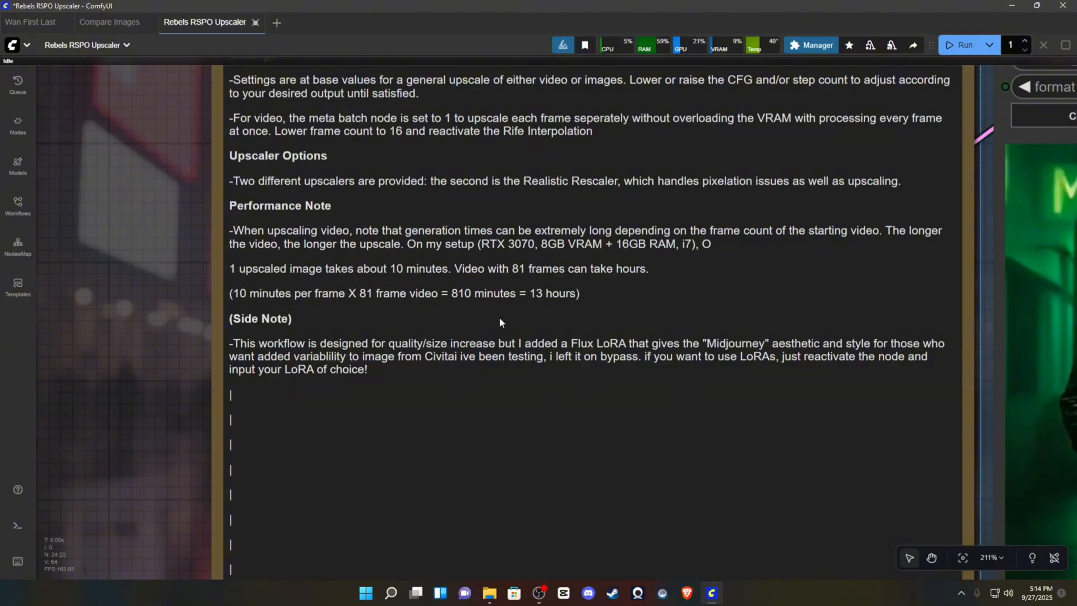
{"action": "mouse_move", "coordinate": [635, 284]}
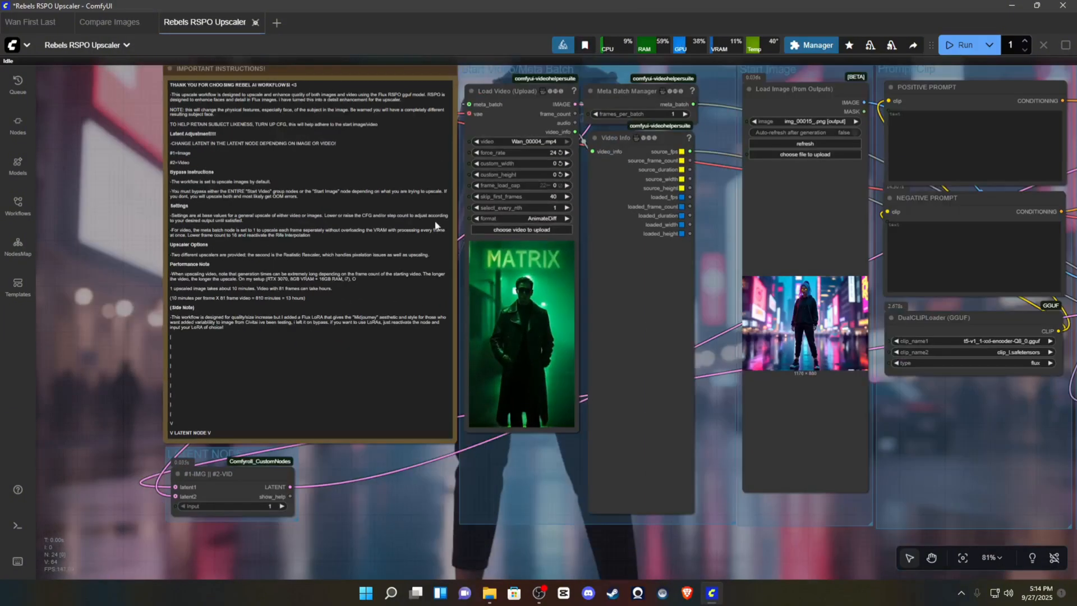
{"action": "mouse_move", "coordinate": [462, 278]}
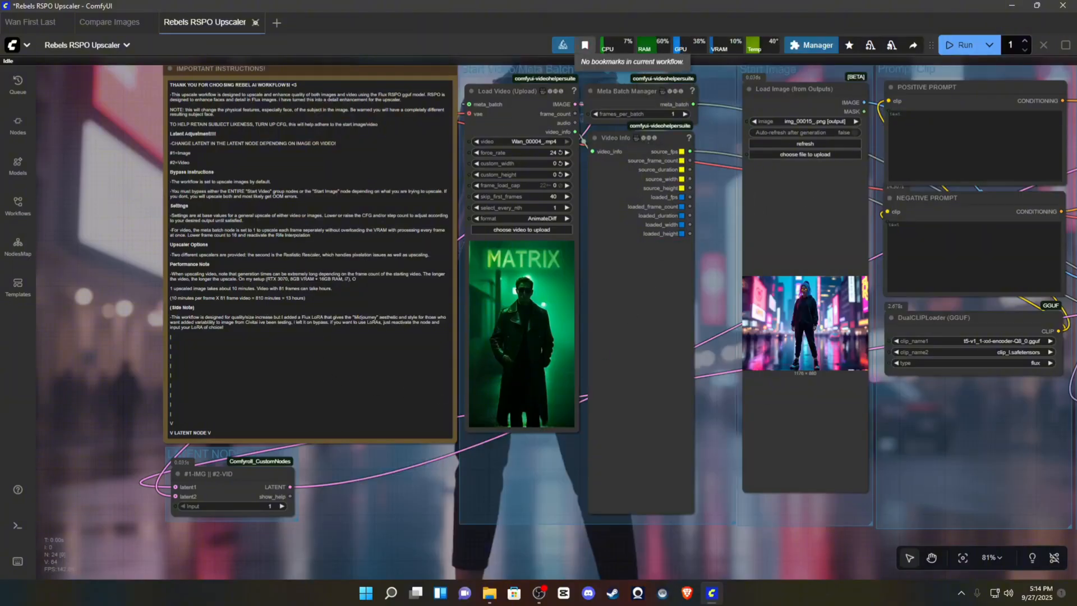
Step: Glance at the Rebels RSPO Upscaler tab, then return to Compare Images for the black-outfit pair
{"action": "left_click", "coordinate": [108, 22]}
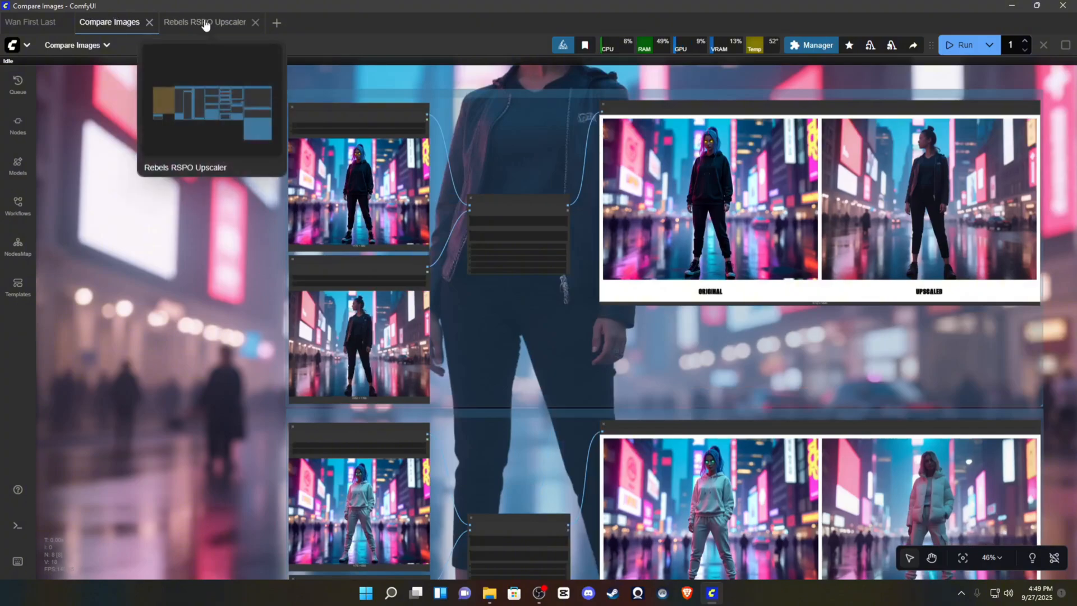
{"action": "left_click", "coordinate": [204, 22]}
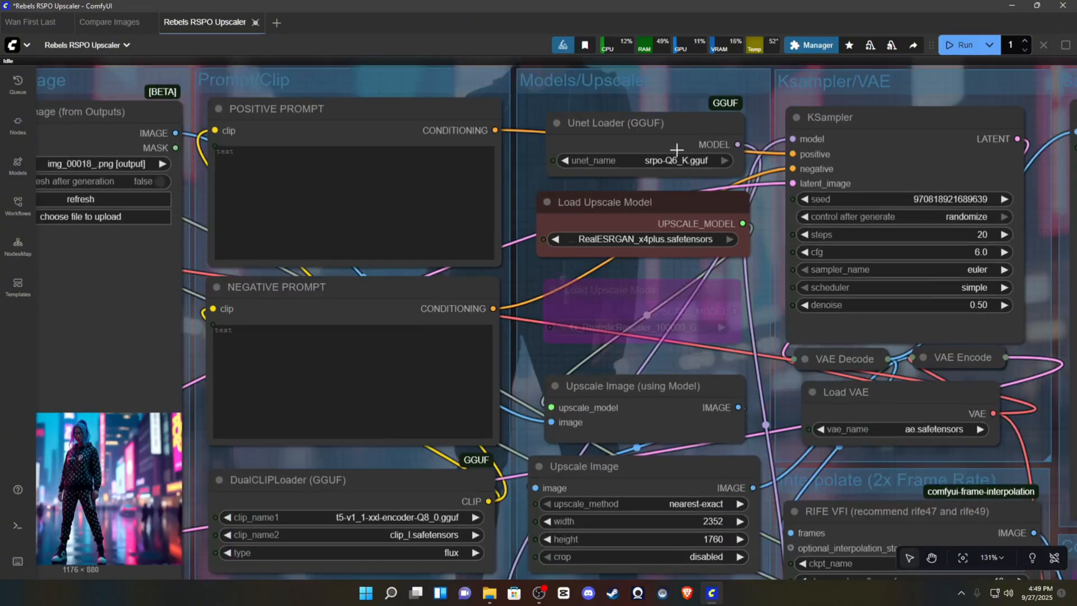
{"action": "left_click", "coordinate": [108, 21]}
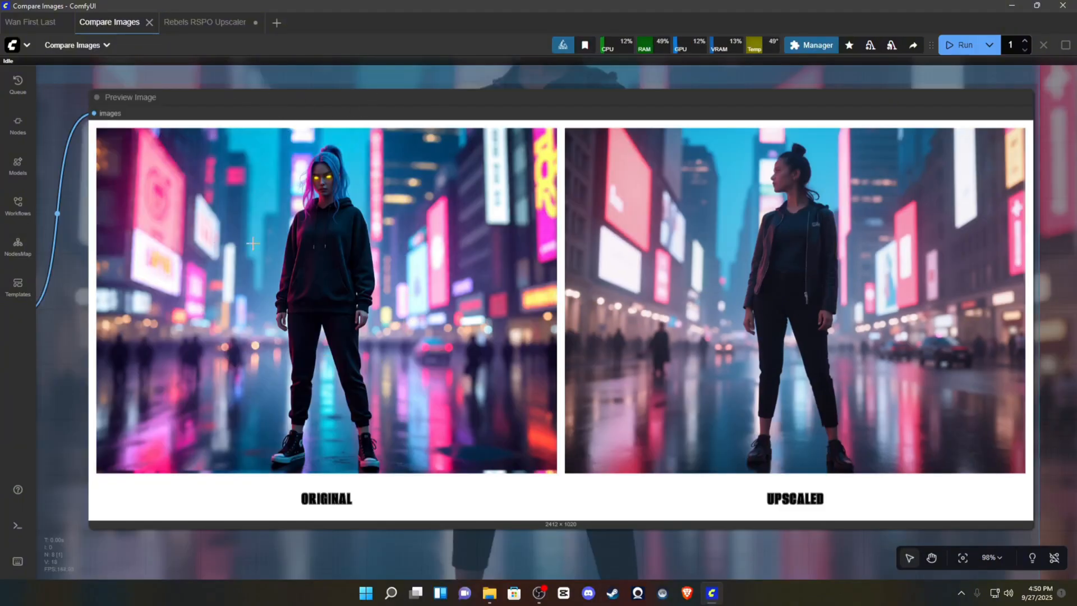
{"action": "mouse_move", "coordinate": [451, 374]}
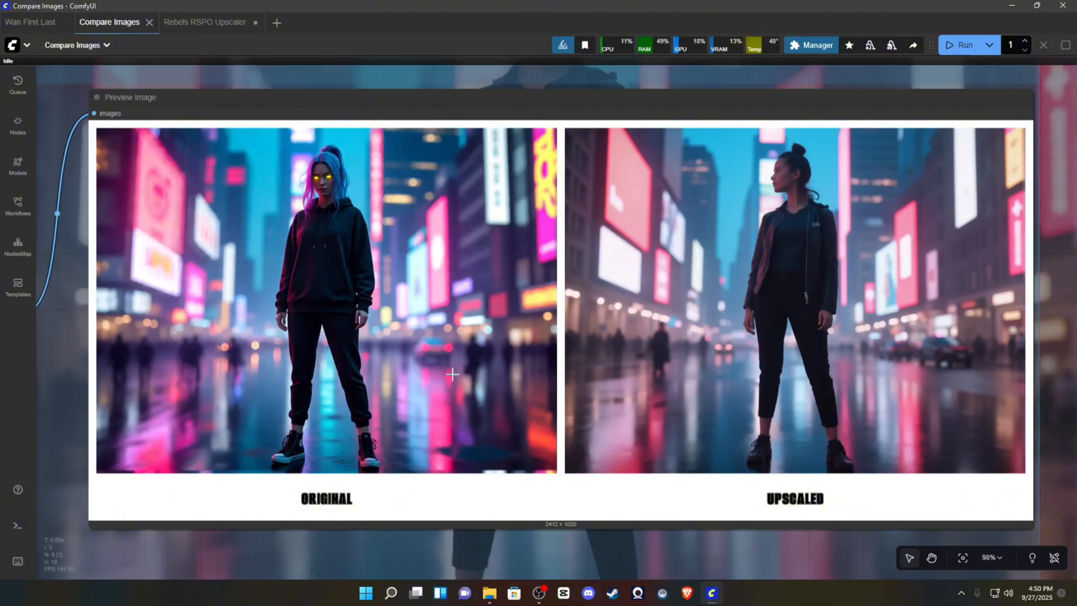
{"action": "mouse_move", "coordinate": [378, 576]}
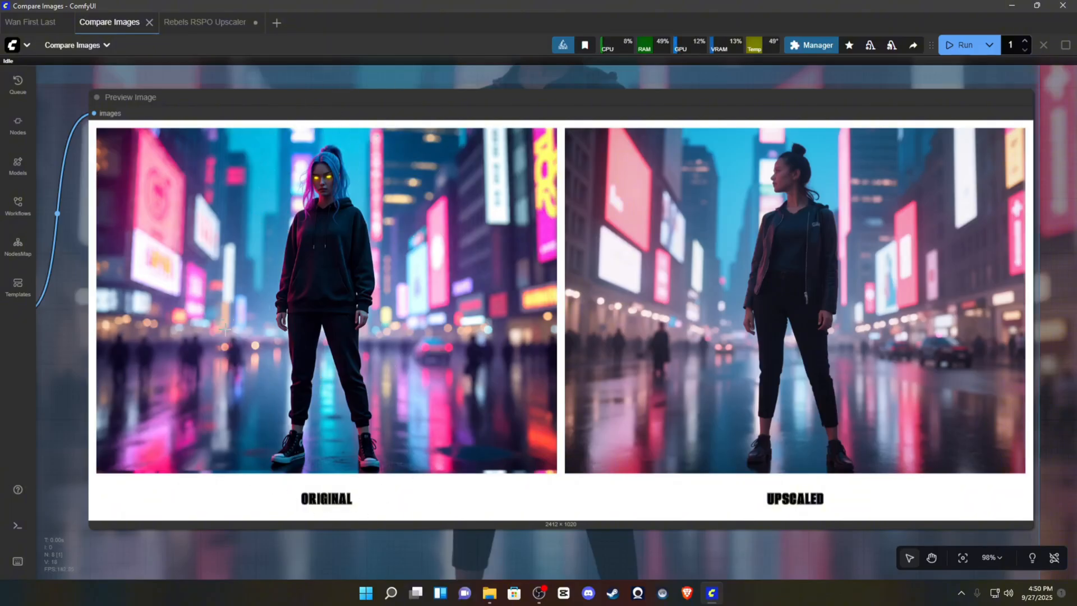
{"action": "mouse_move", "coordinate": [400, 180]}
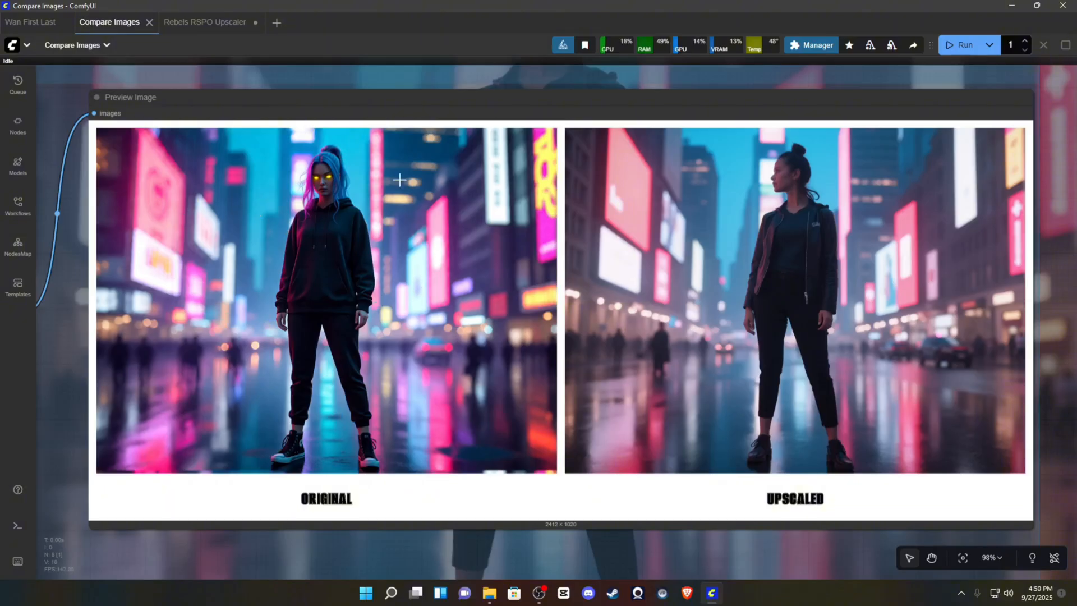
{"action": "mouse_move", "coordinate": [775, 118]}
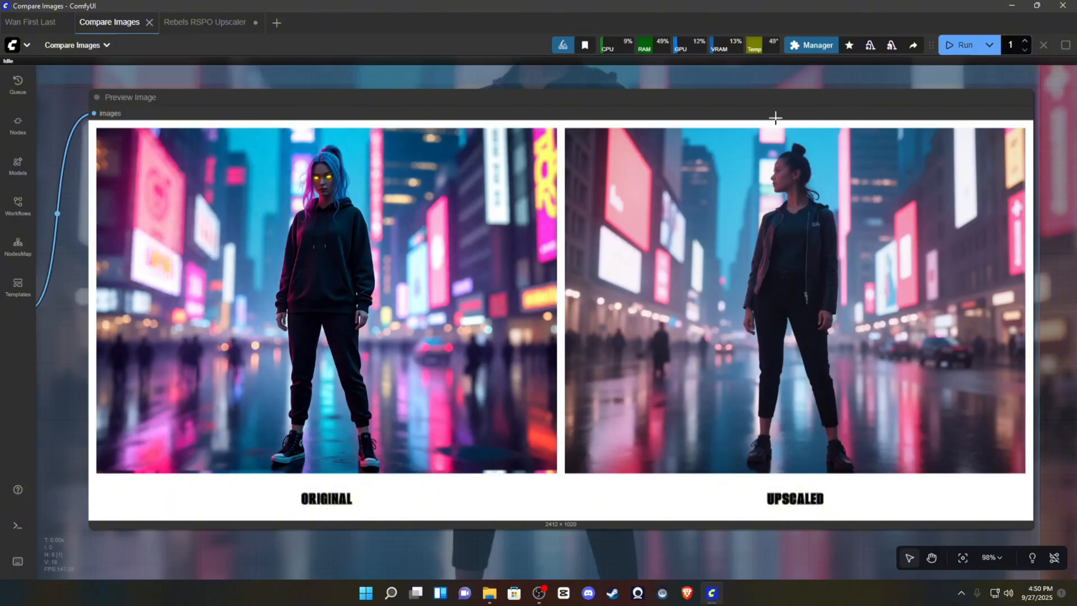
{"action": "mouse_move", "coordinate": [674, 251]}
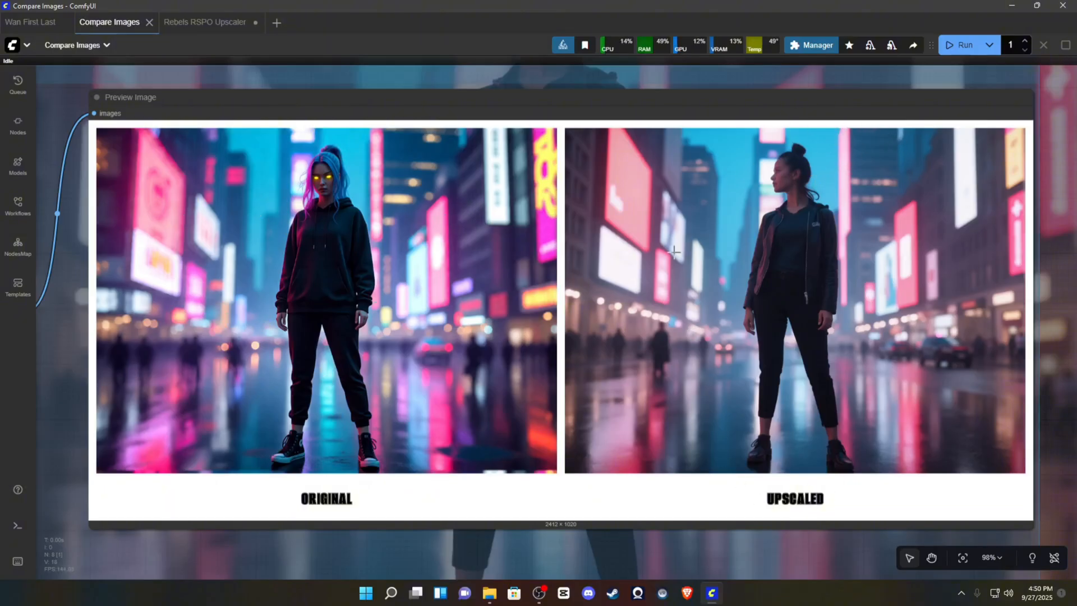
{"action": "mouse_move", "coordinate": [771, 320]}
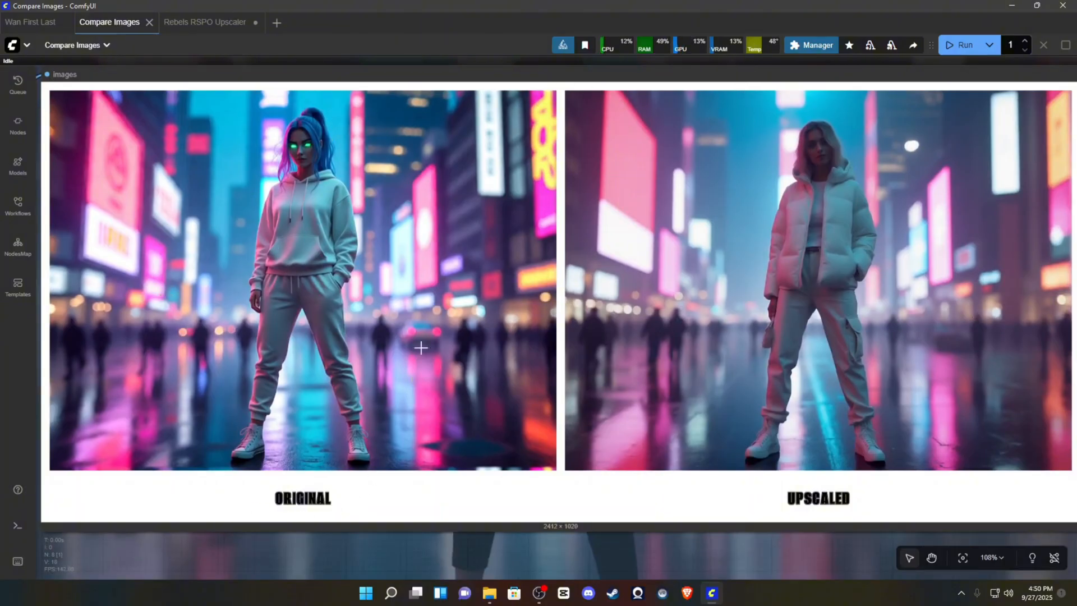
{"action": "mouse_move", "coordinate": [680, 142]}
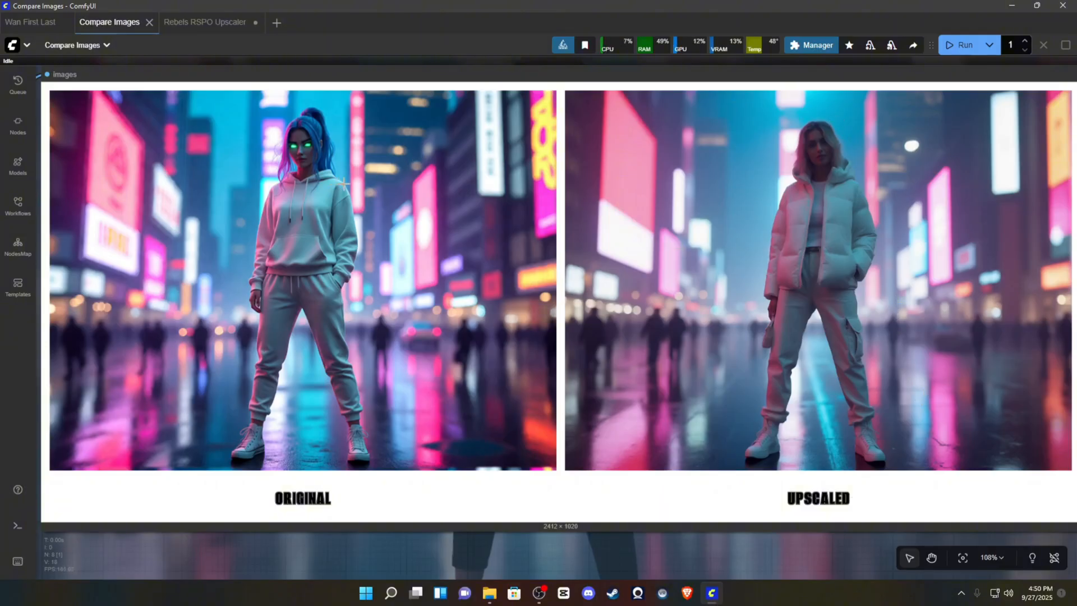
{"action": "mouse_move", "coordinate": [369, 453]}
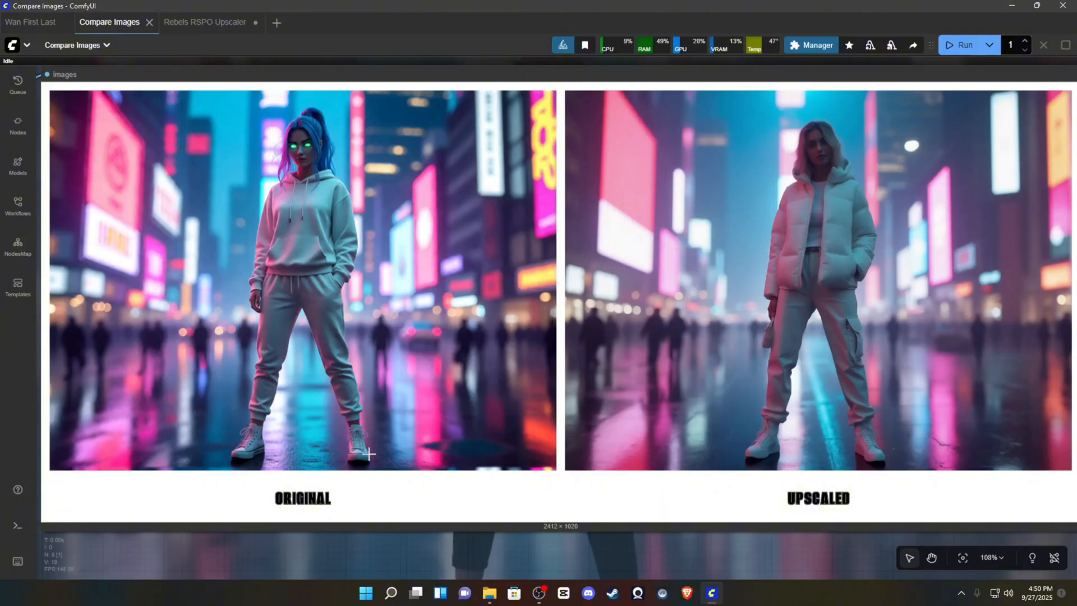
{"action": "mouse_move", "coordinate": [314, 379]}
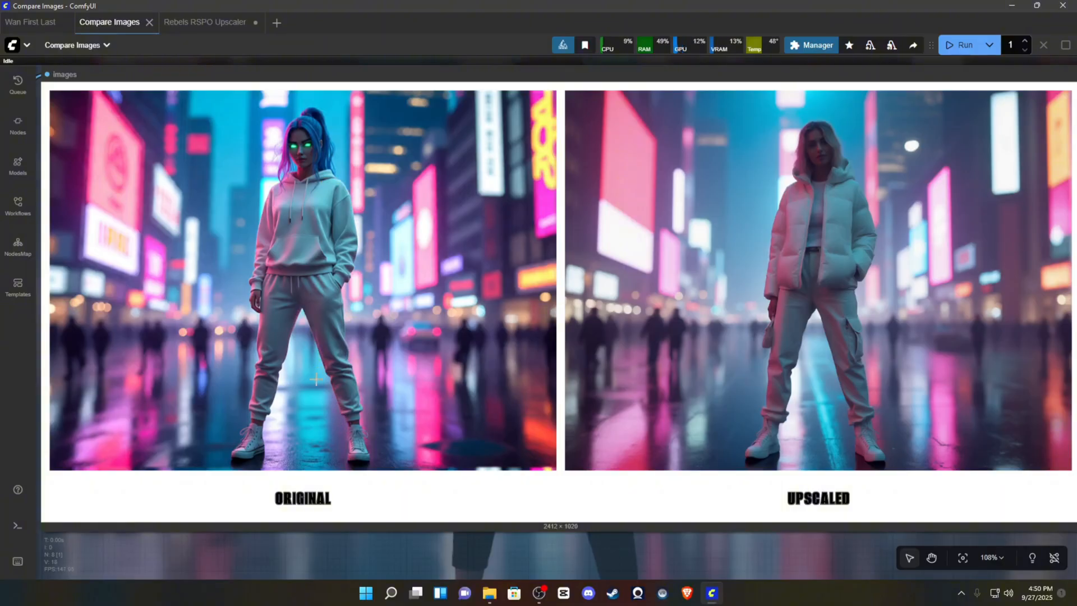
{"action": "mouse_move", "coordinate": [884, 343]}
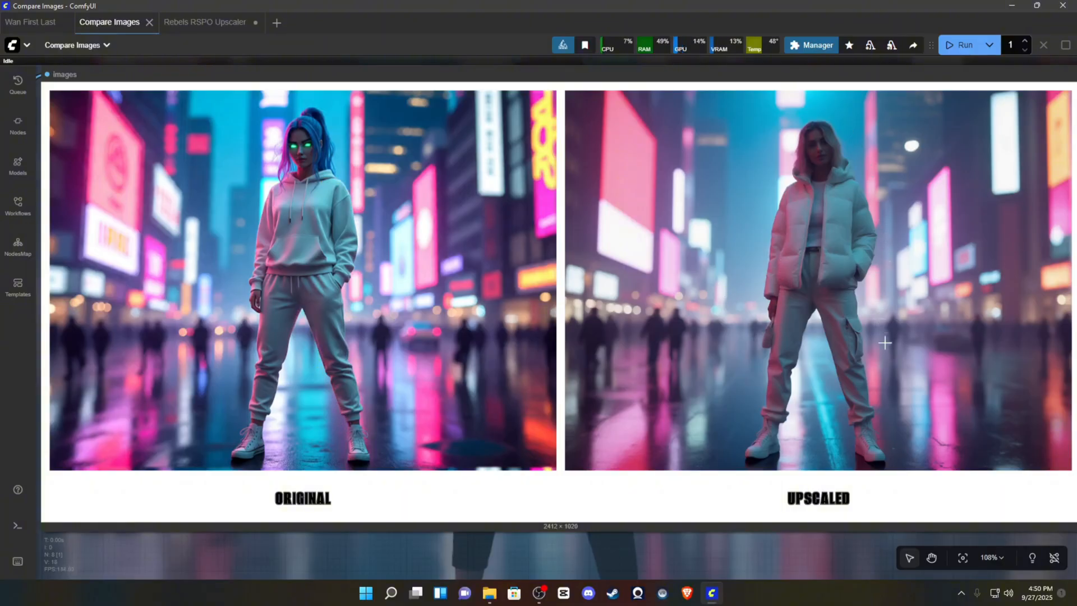
{"action": "mouse_move", "coordinate": [878, 159]}
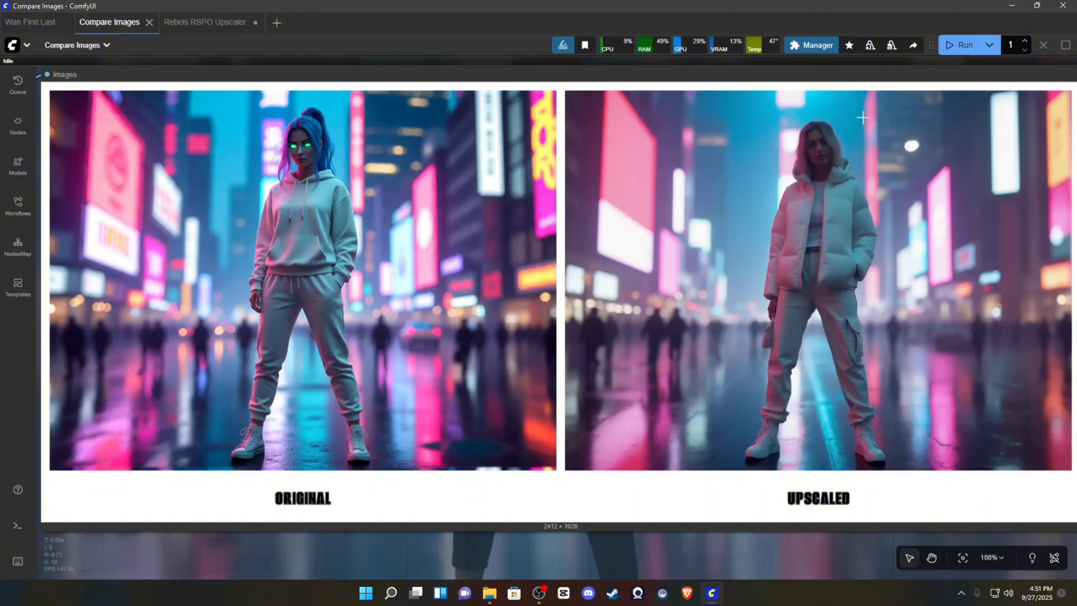
{"action": "mouse_move", "coordinate": [703, 393]}
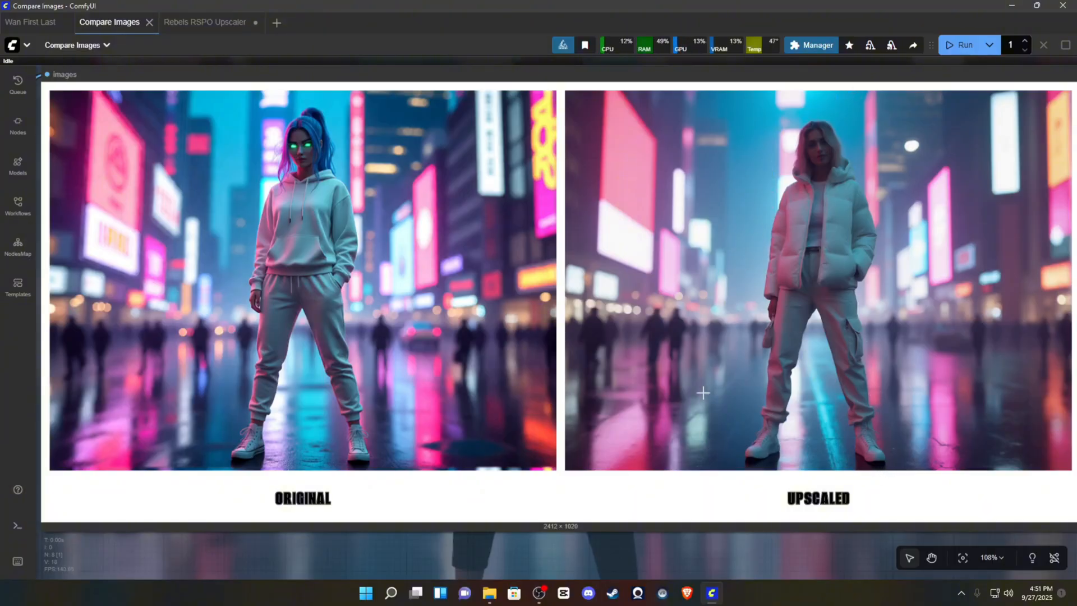
{"action": "mouse_move", "coordinate": [926, 414]}
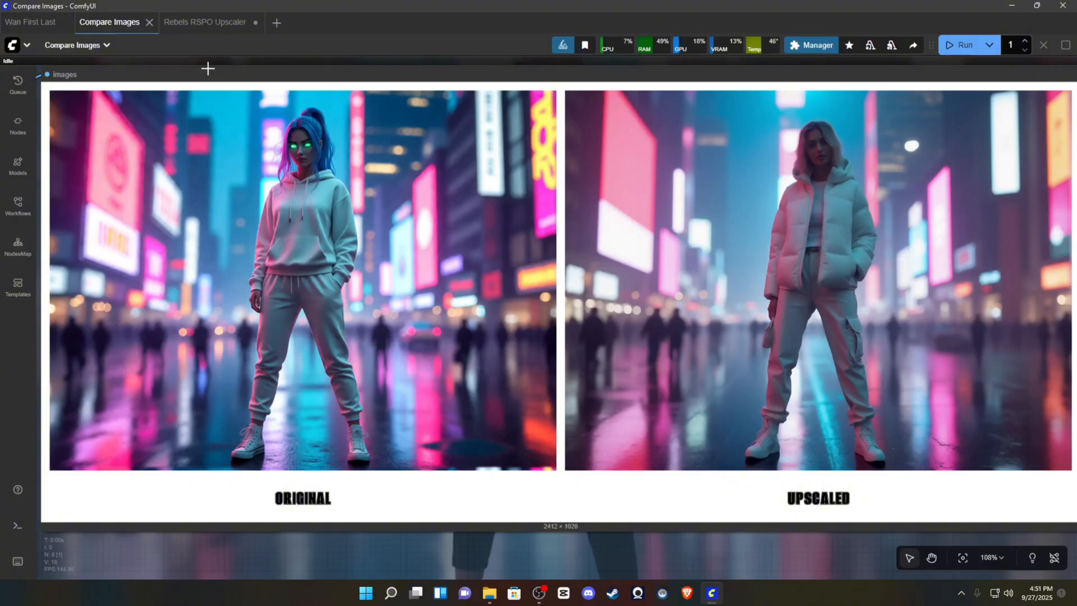
{"action": "mouse_move", "coordinate": [578, 234]}
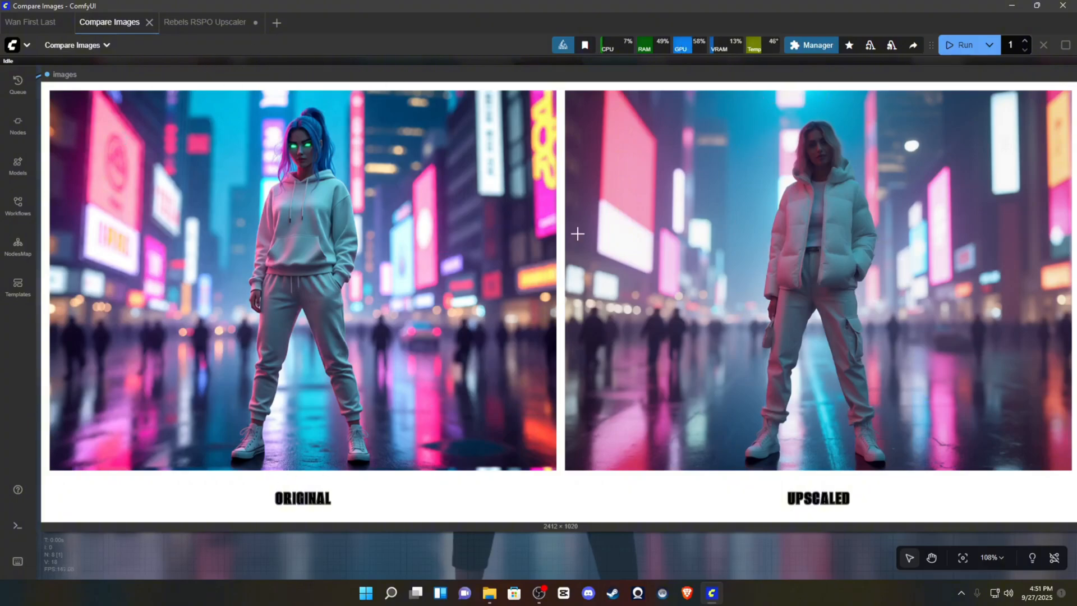
Step: Switch back to the Rebels RSPO Upscaler workflow tab
{"action": "left_click", "coordinate": [203, 22]}
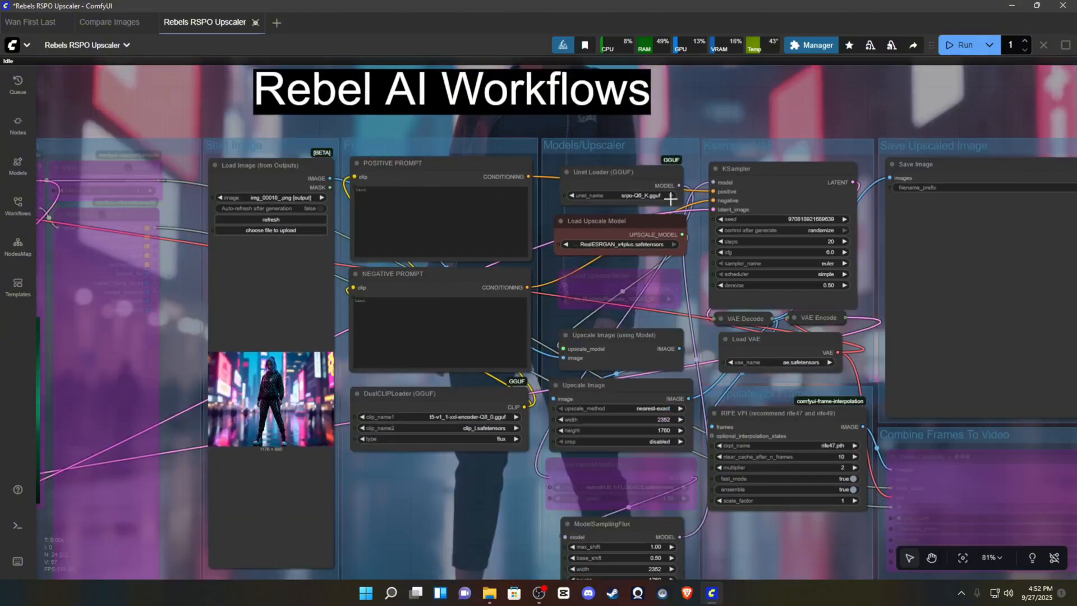
Step: Flip to Compare Images and back, then zoom out the Rebels RSPO Upscaler graph
{"action": "left_click", "coordinate": [108, 21]}
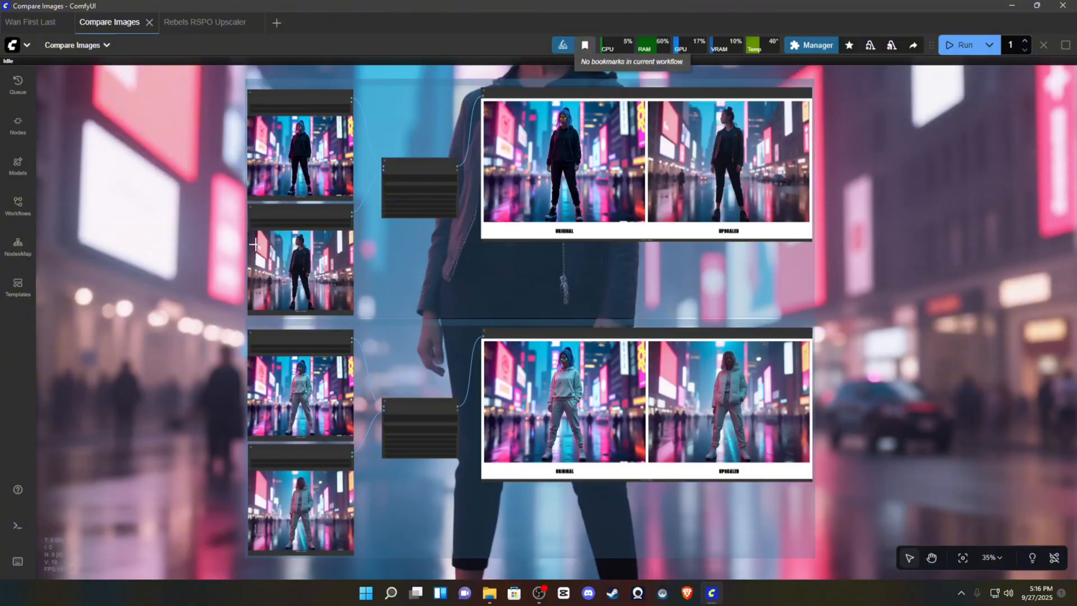
{"action": "left_click", "coordinate": [204, 22]}
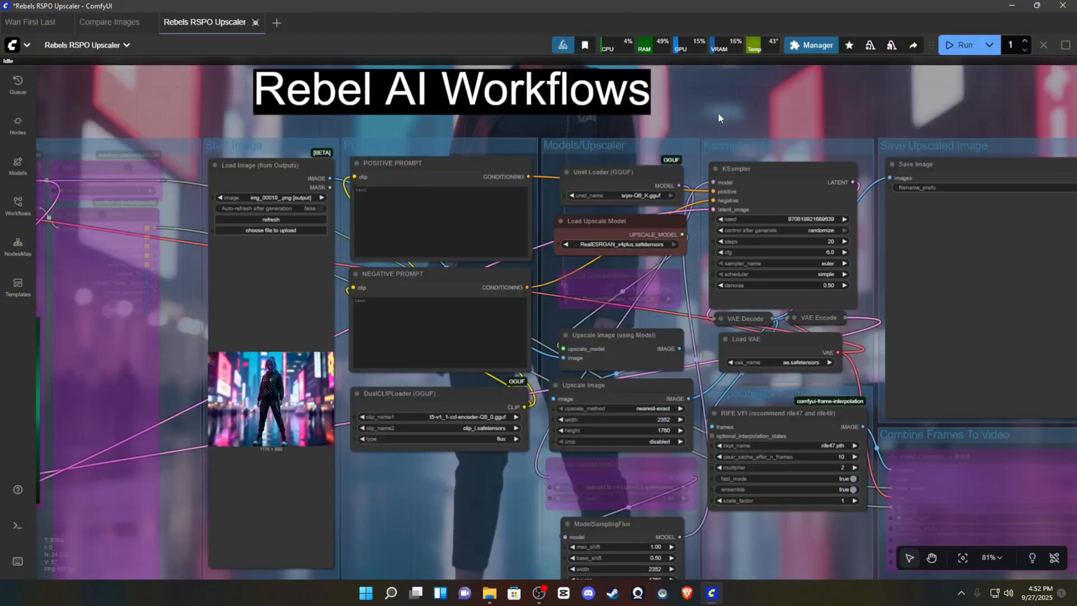
{"action": "scroll", "scroll_direction": "down", "scroll_amount": 3}
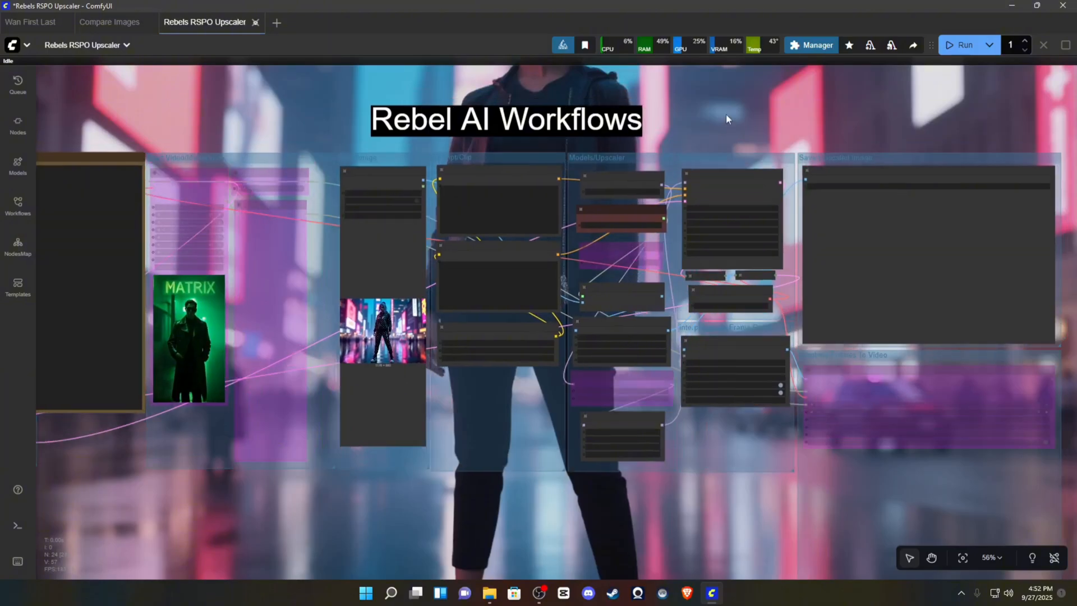